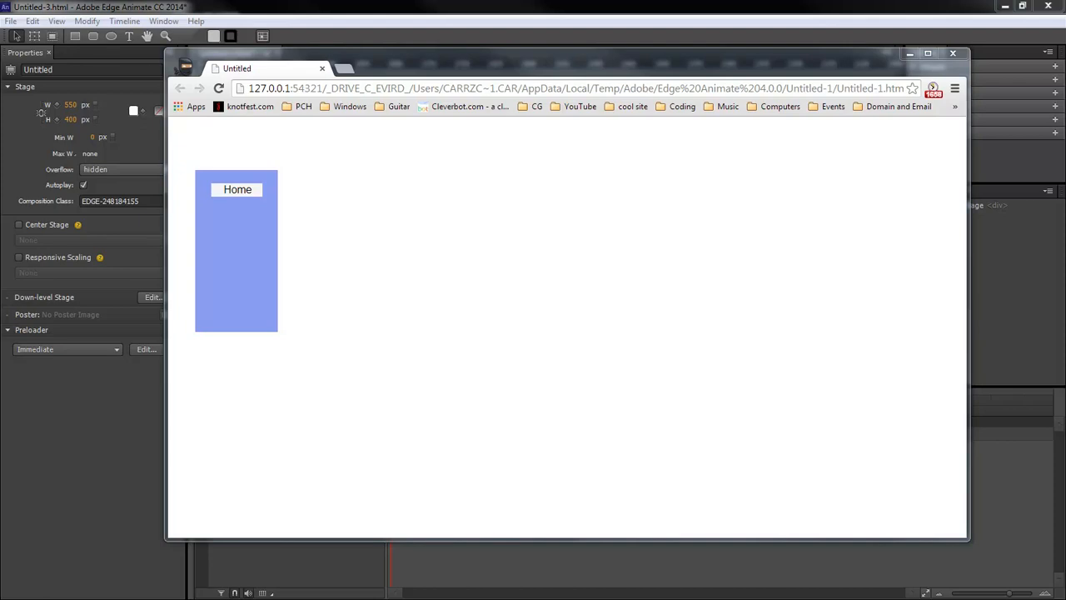
pyautogui.moveTo(956, 200)
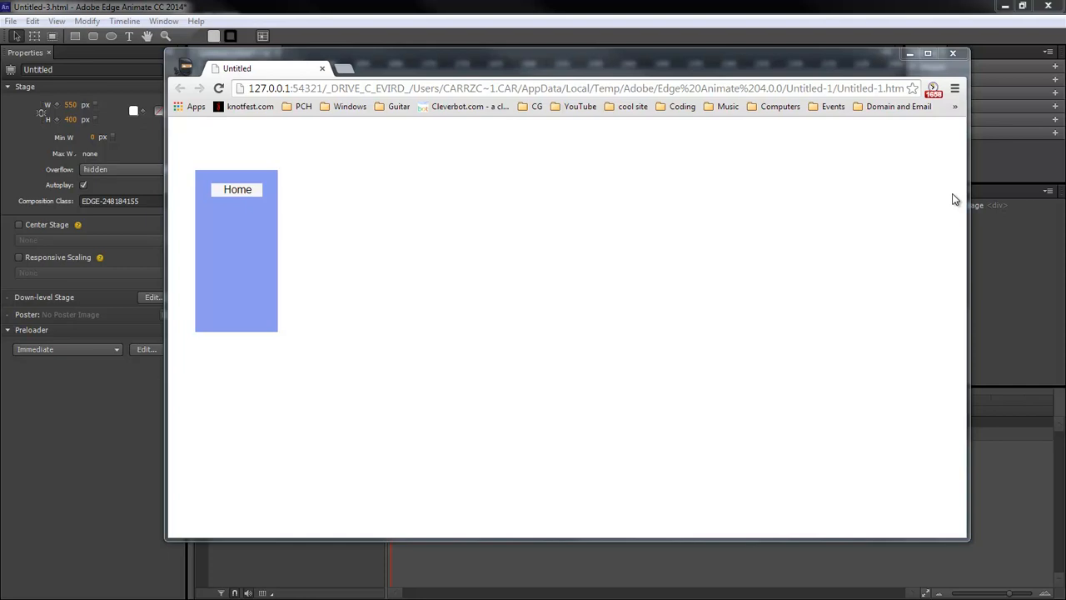
pyautogui.moveTo(241, 189)
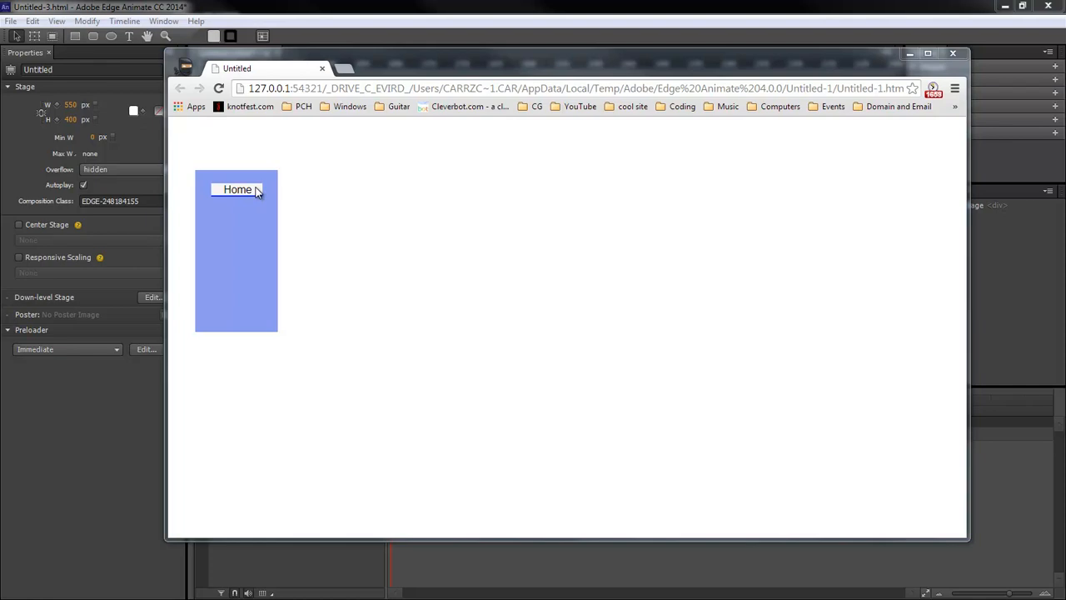
pyautogui.moveTo(350, 186)
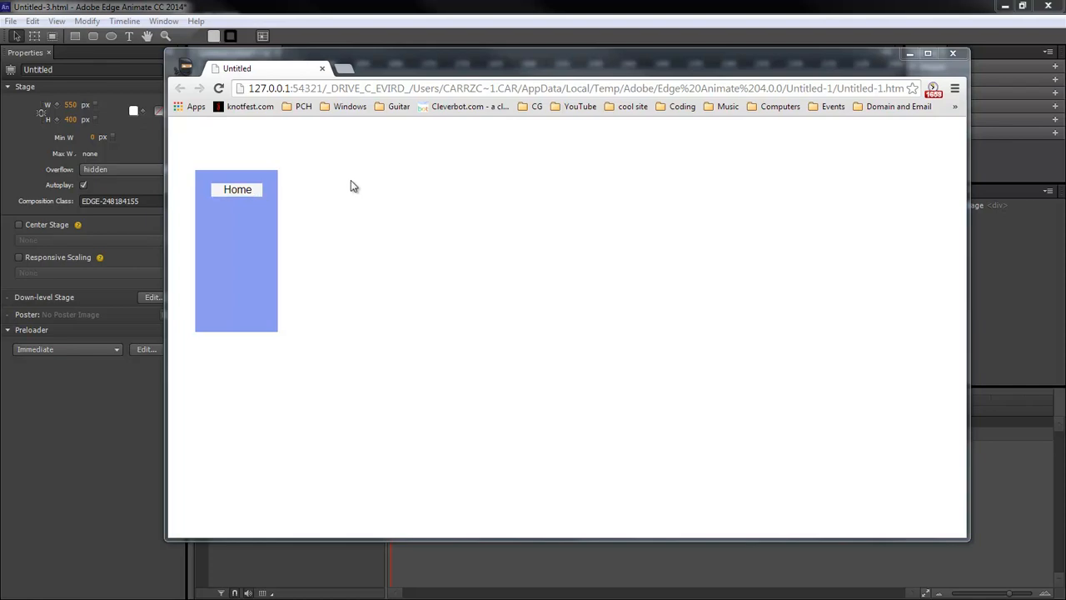
pyautogui.moveTo(802, 63)
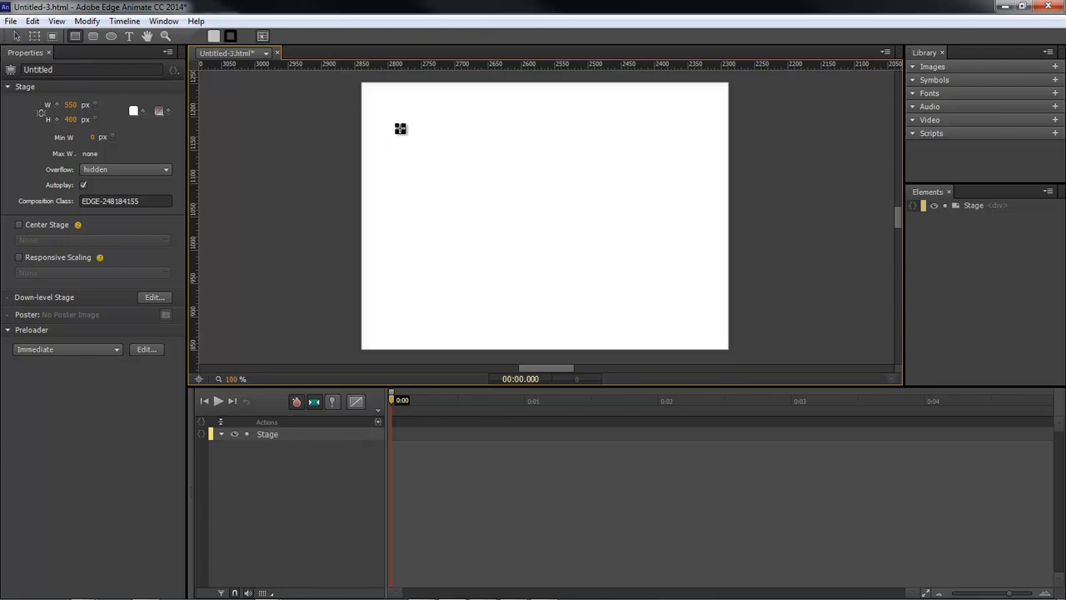
# - Draw a tall menu panel rectangle and give it a blue fill
pyautogui.moveTo(400, 126); pyautogui.dragTo(490, 290)
pyautogui.write('MainMenu')
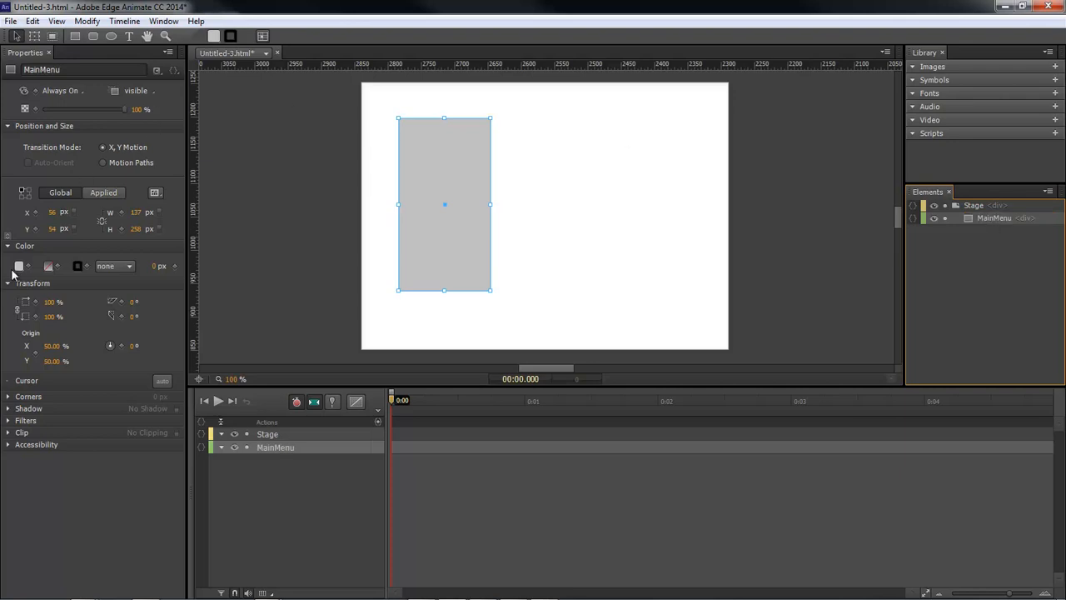
pyautogui.click(20, 267)
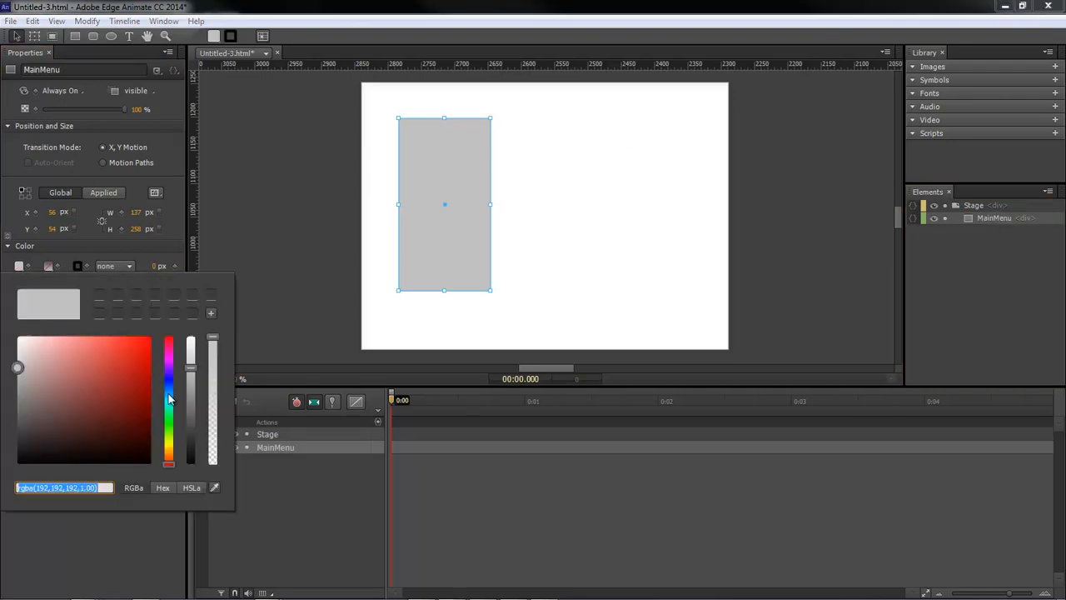
pyautogui.click(79, 358)
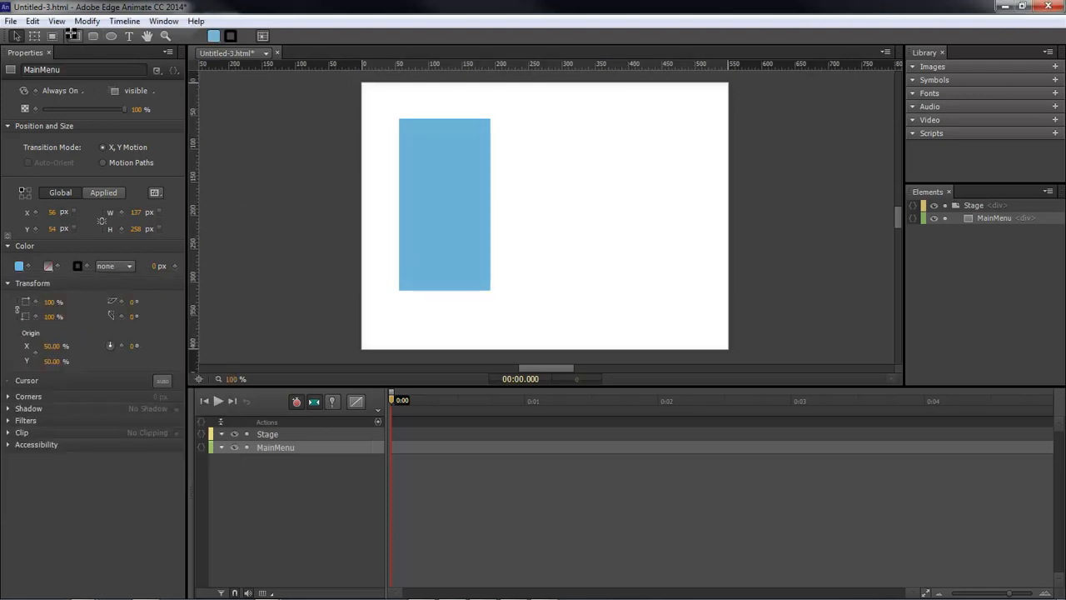
# - Draw a small white button near the panel top and label it 'Home'
pyautogui.moveTo(413, 134); pyautogui.dragTo(470, 163)
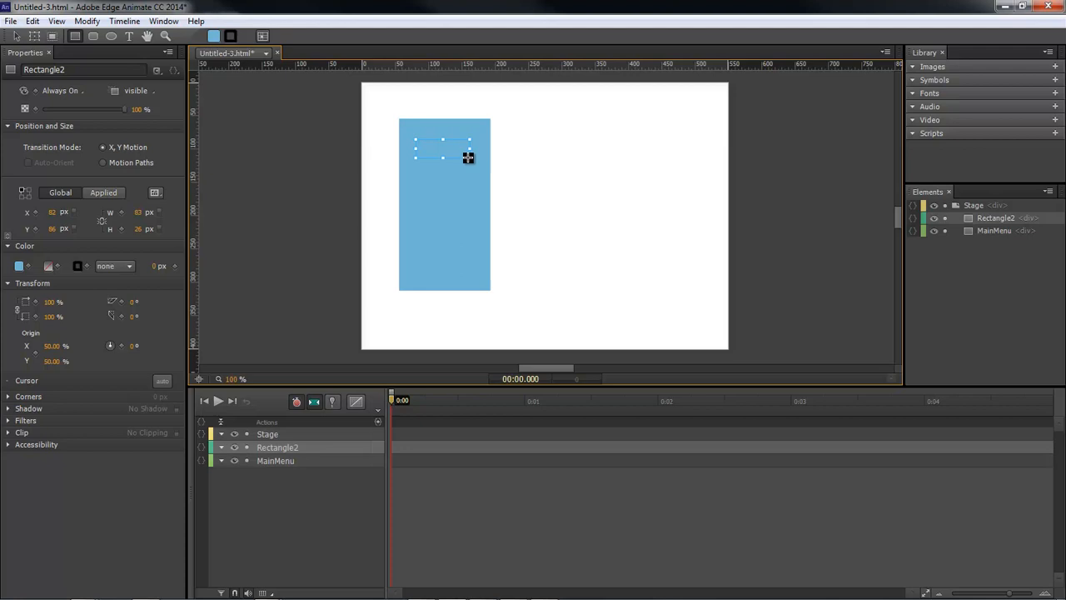
pyautogui.click(18, 267)
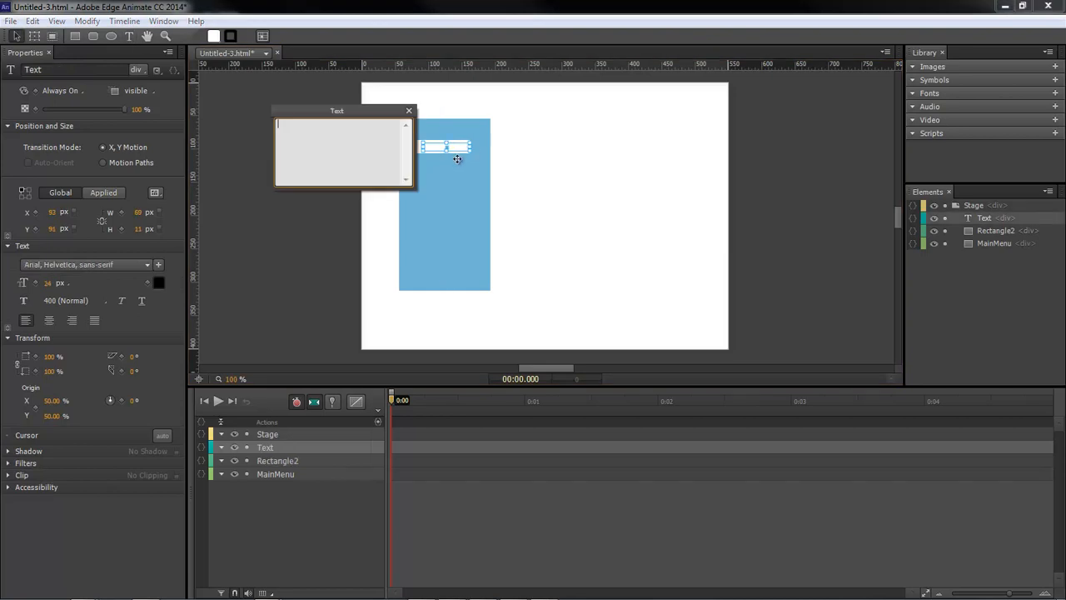
pyautogui.write('Home')
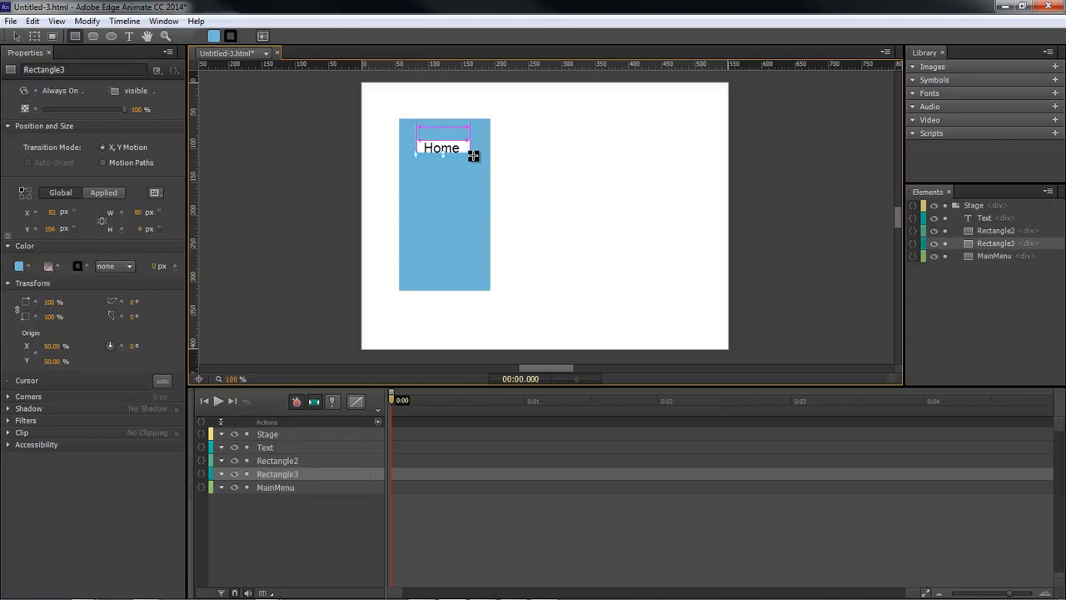
pyautogui.moveTo(220, 244)
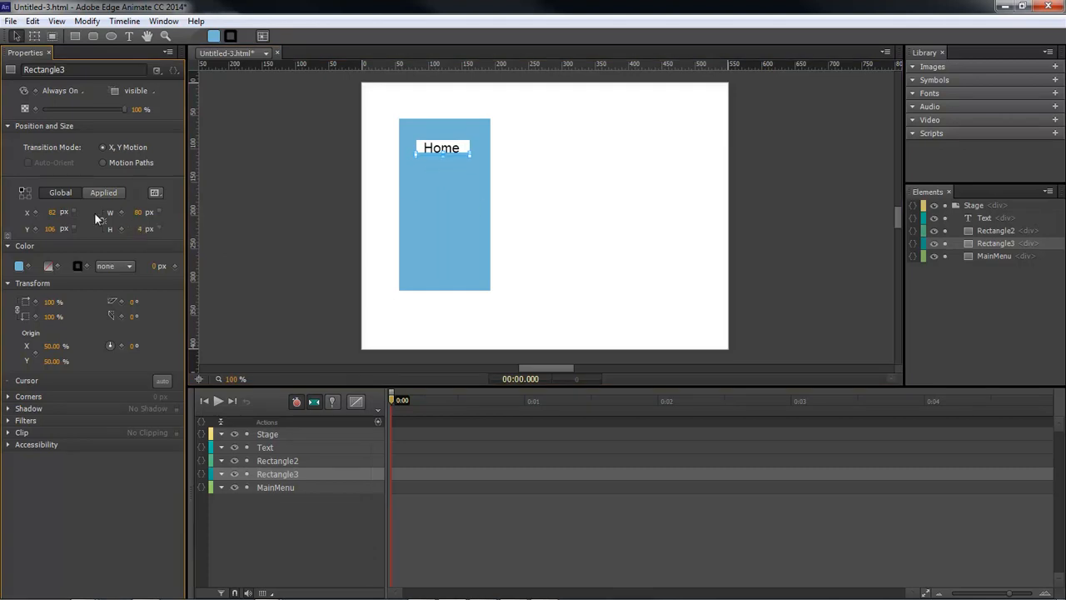
# - Keyframe the underline bar's width 0px at 0:00.250 to 80px at 0:00.750, plus a background colour change
pyautogui.click(18, 266)
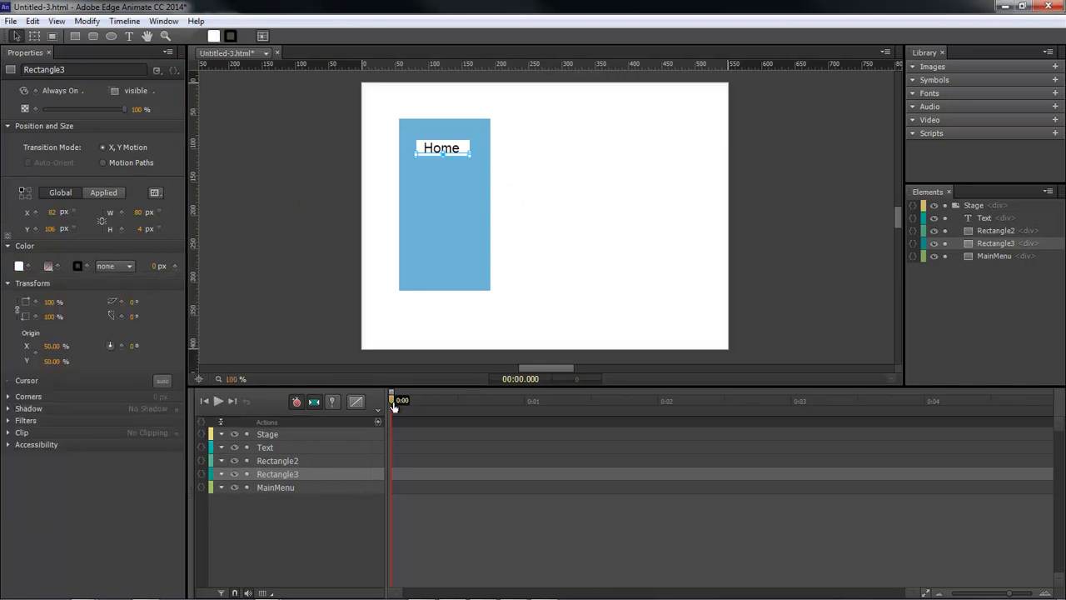
pyautogui.moveTo(393, 406); pyautogui.dragTo(425, 406)
pyautogui.write('0')
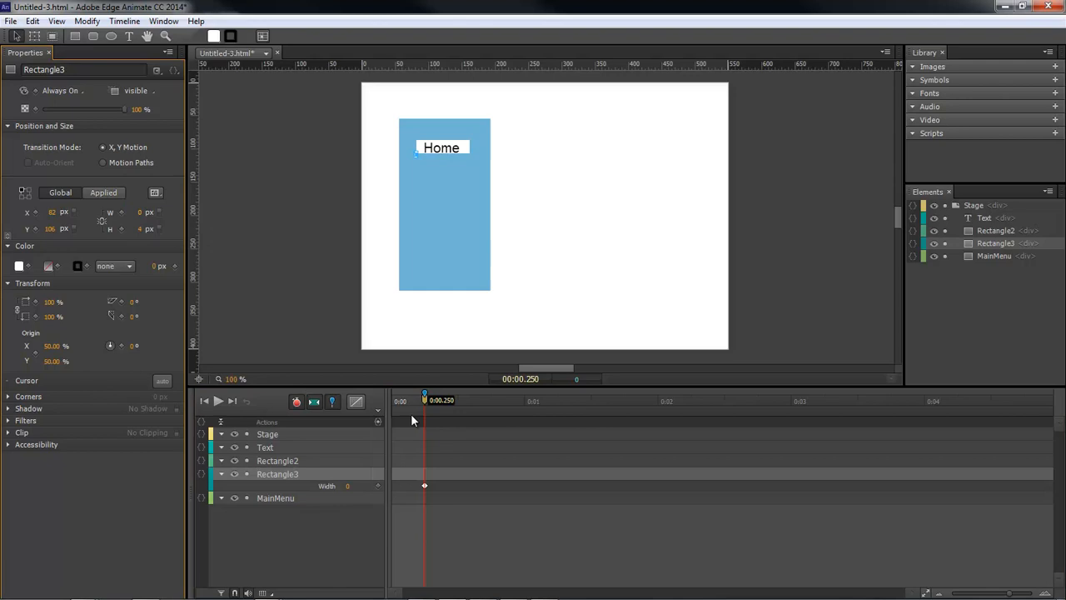
pyautogui.moveTo(424, 400); pyautogui.dragTo(491, 400)
pyautogui.write('80')
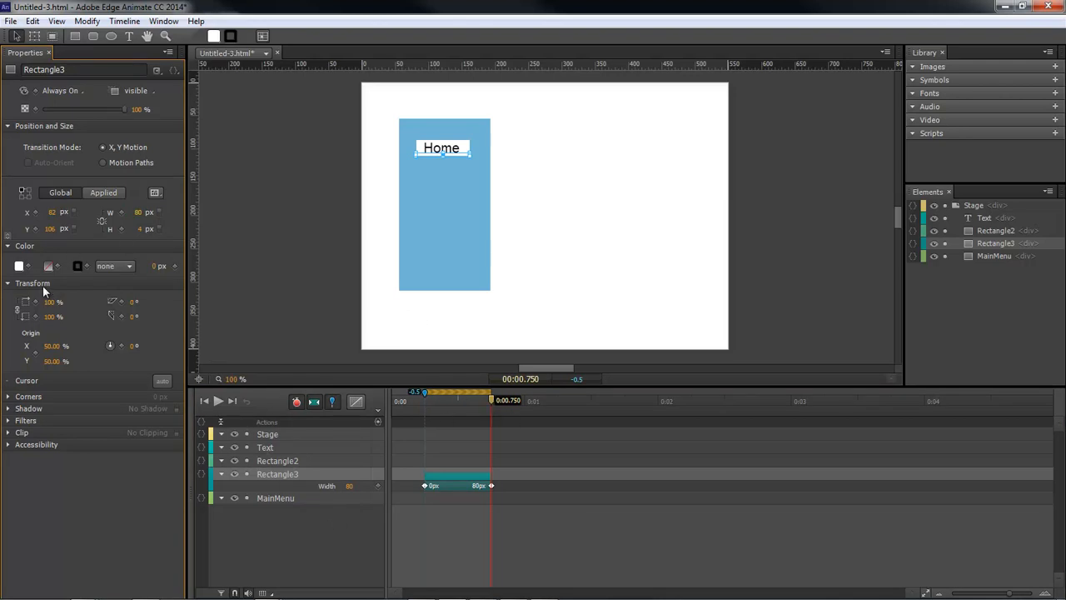
pyautogui.click(20, 266)
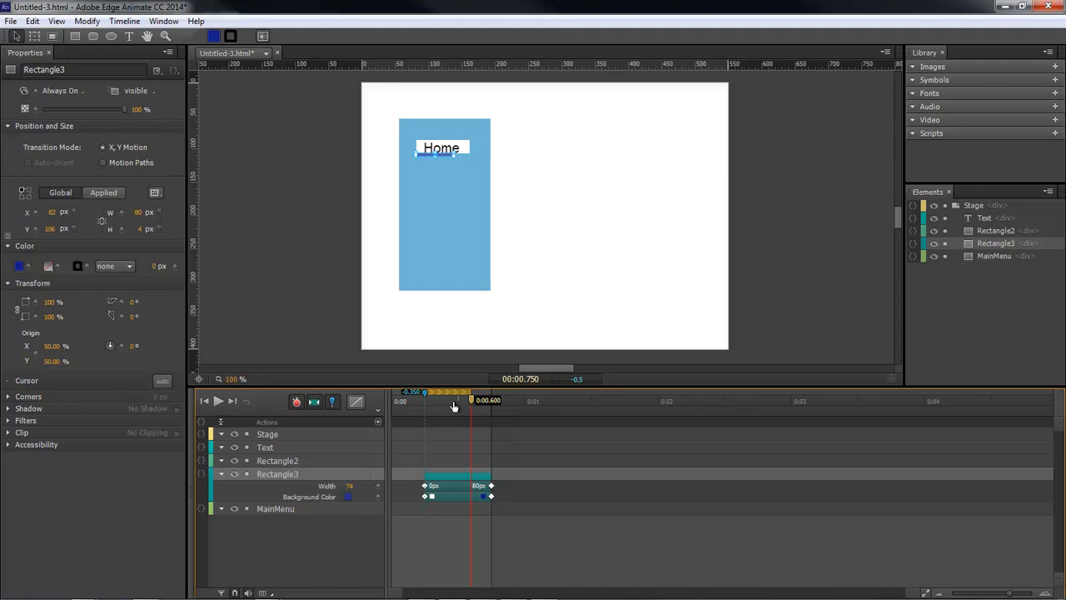
# - Scrub the playhead to preview the underline growing animation
pyautogui.moveTo(453, 400); pyautogui.dragTo(473, 400)
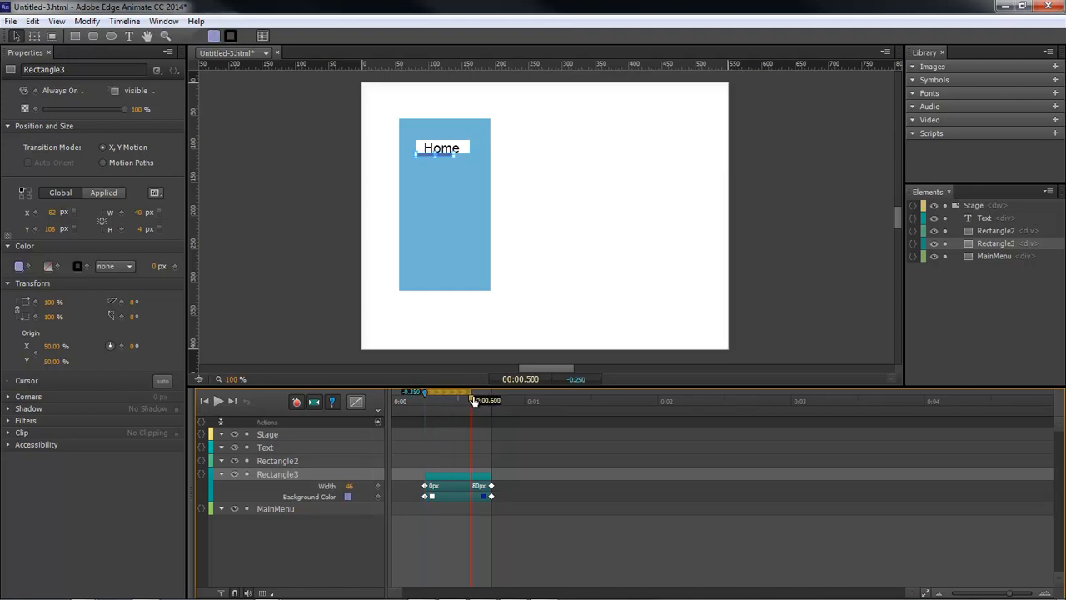
pyautogui.moveTo(473, 391); pyautogui.dragTo(432, 391)
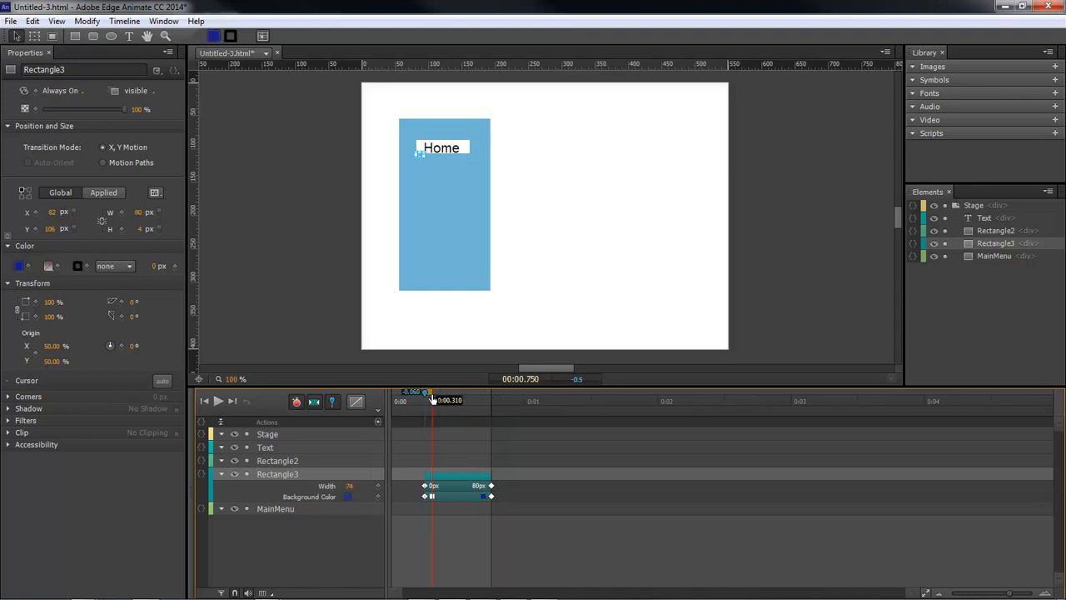
pyautogui.moveTo(430, 391); pyautogui.dragTo(481, 400)
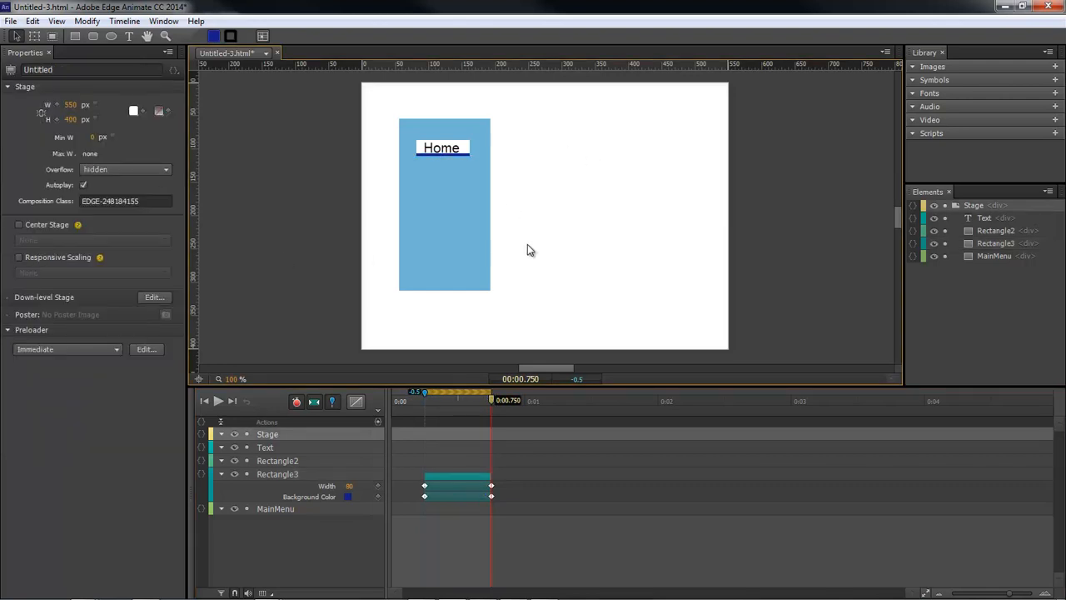
# - Add a rectangle covering the Home button and rename the shapes to Button and Slider
pyautogui.click(442, 152)
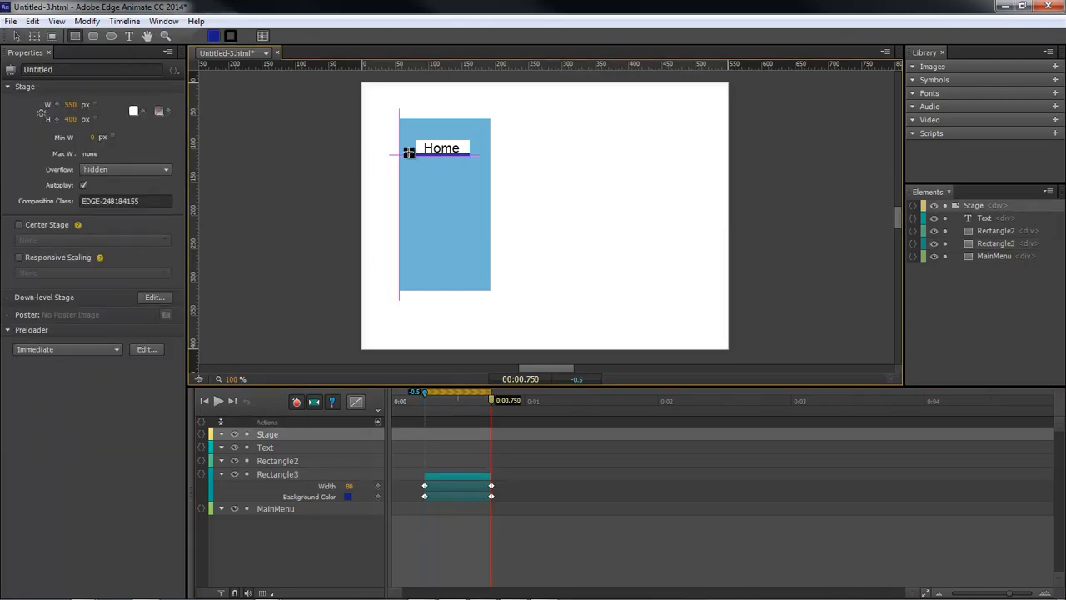
pyautogui.click(440, 148)
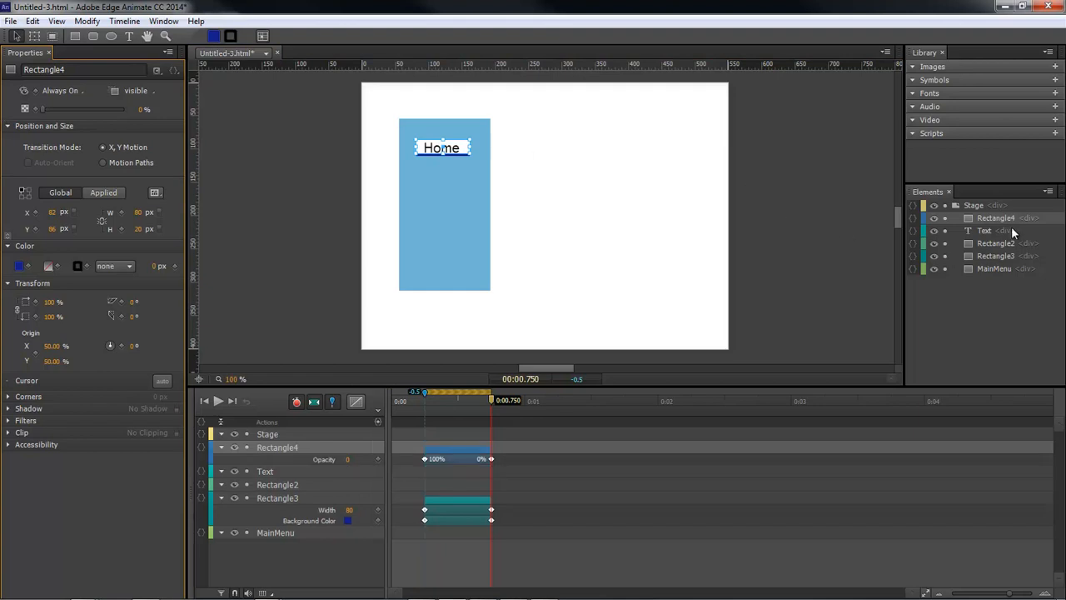
pyautogui.moveTo(992, 268)
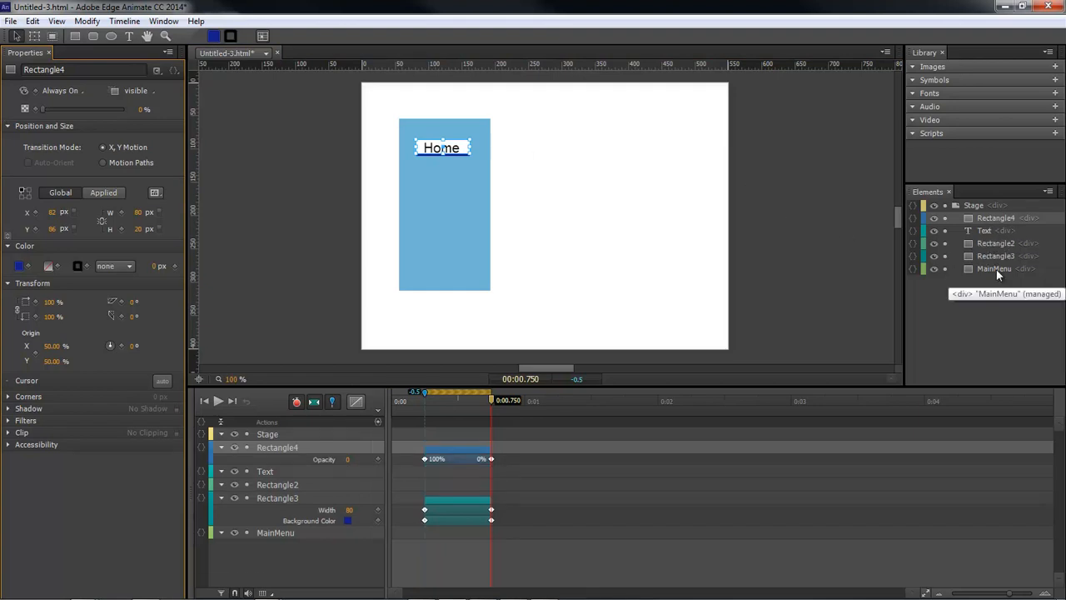
pyautogui.click(996, 257)
pyautogui.write('Slider')
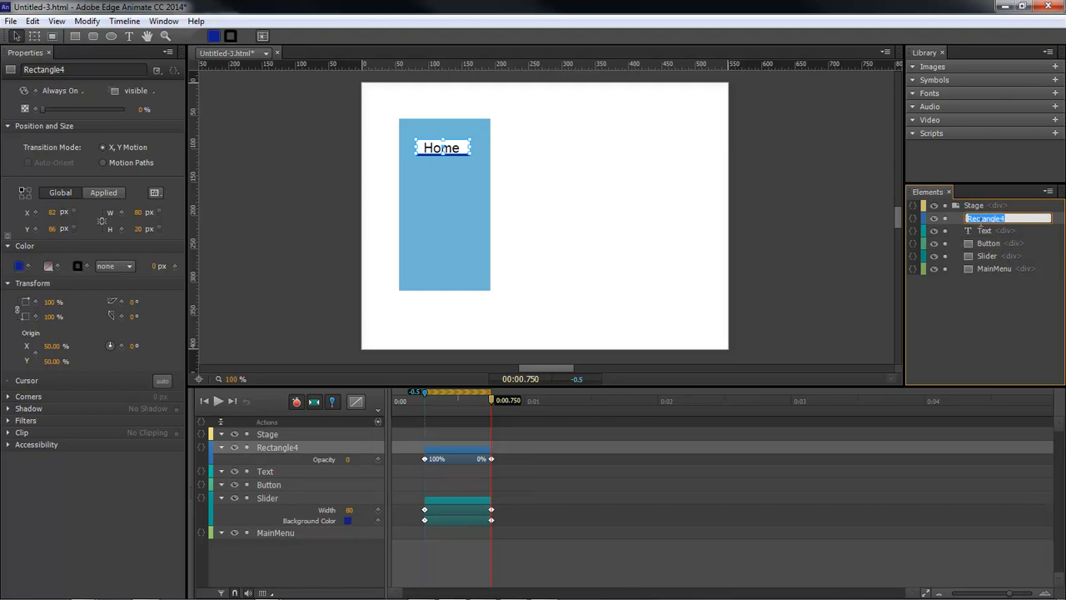
pyautogui.write('MasterBtn')
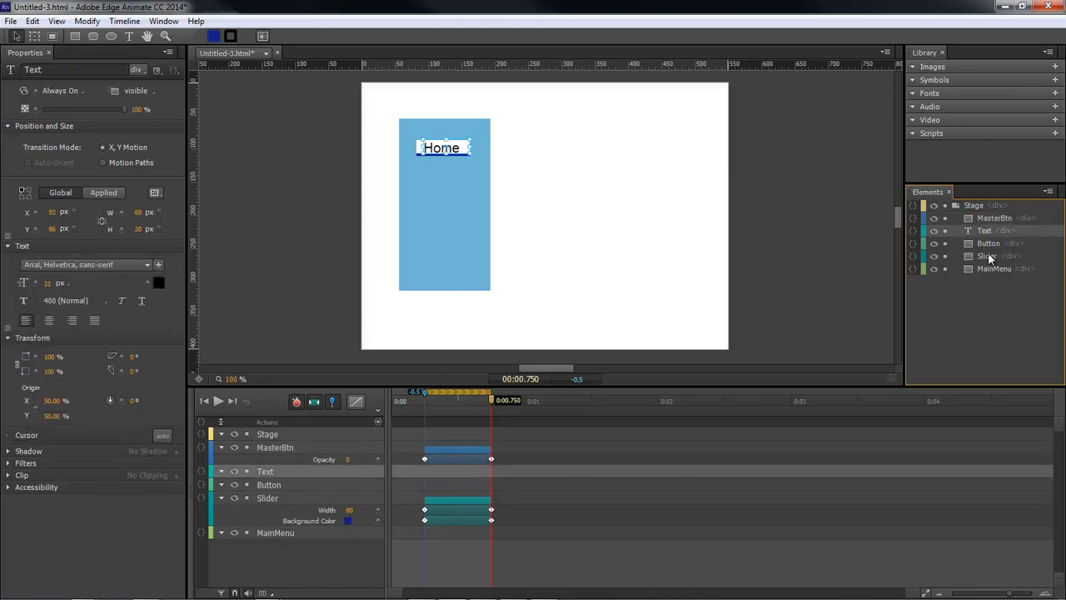
pyautogui.click(989, 243)
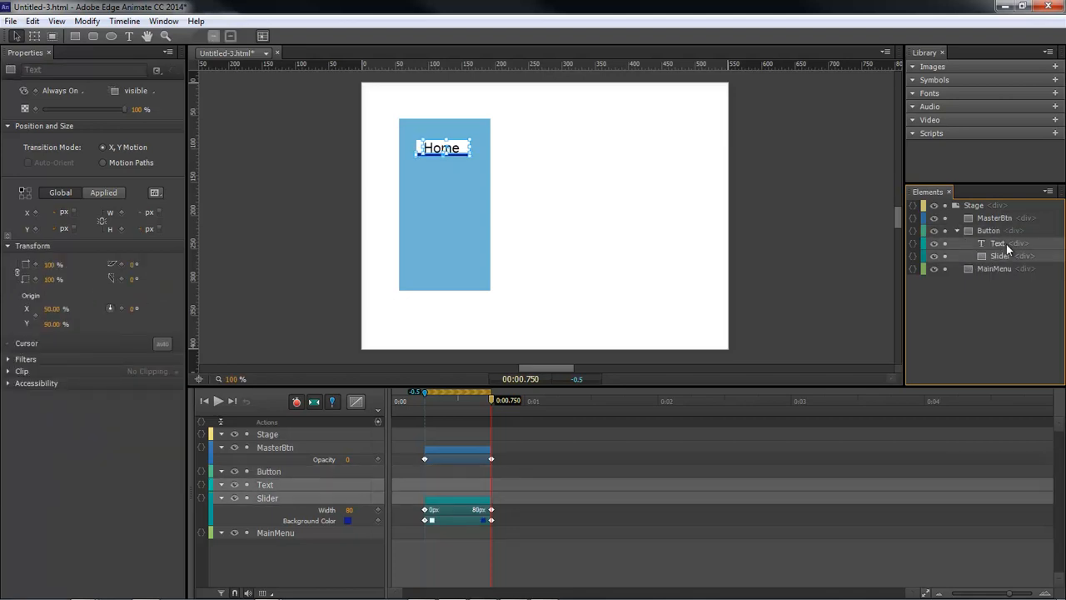
pyautogui.click(990, 230)
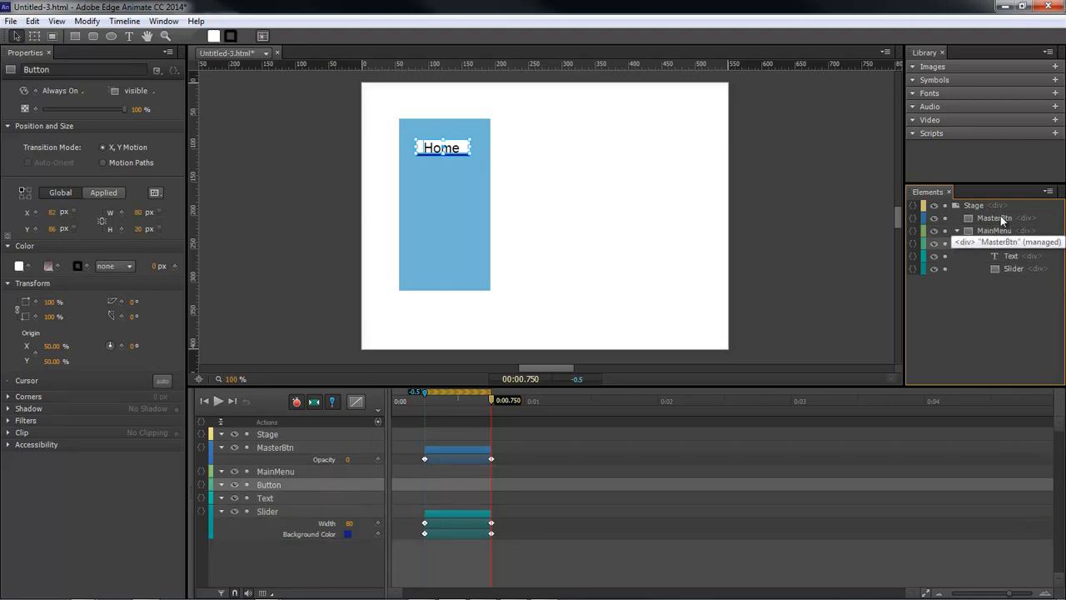
pyautogui.click(992, 217)
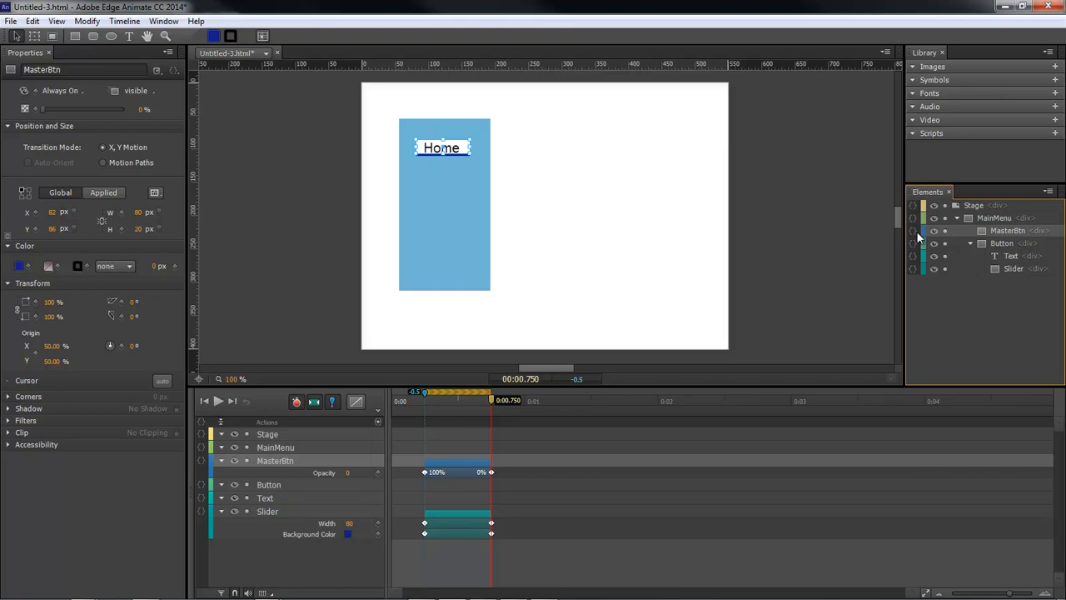
pyautogui.moveTo(1002, 248)
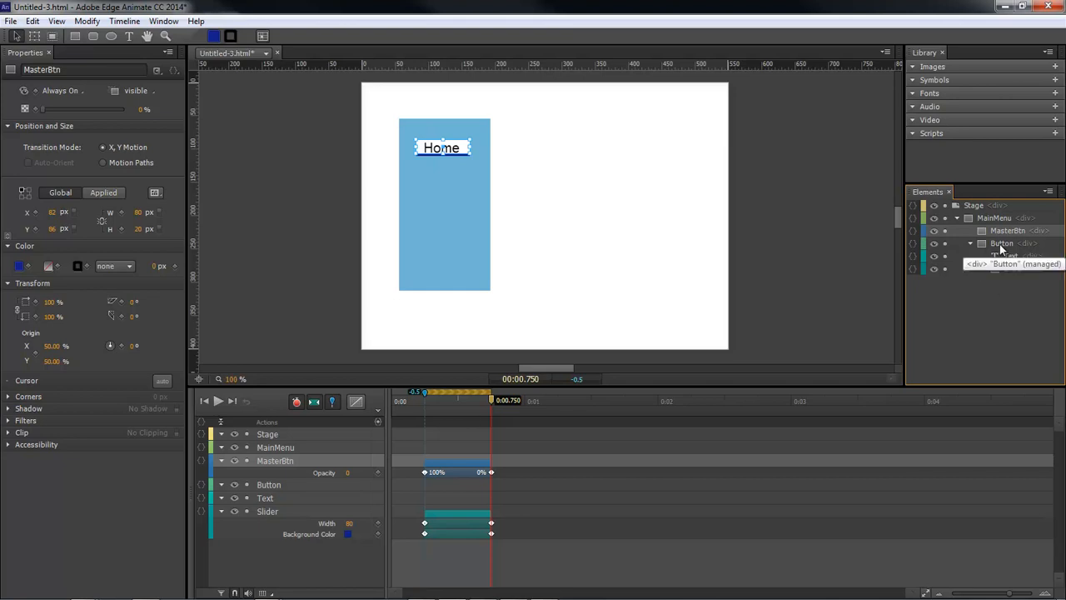
pyautogui.click(1003, 243)
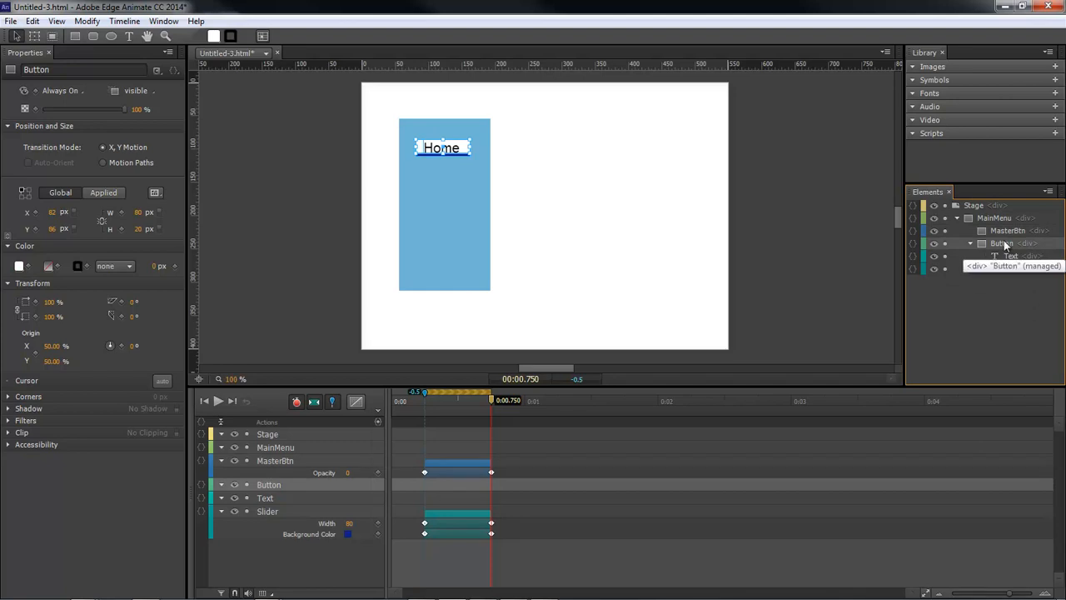
pyautogui.moveTo(524, 153)
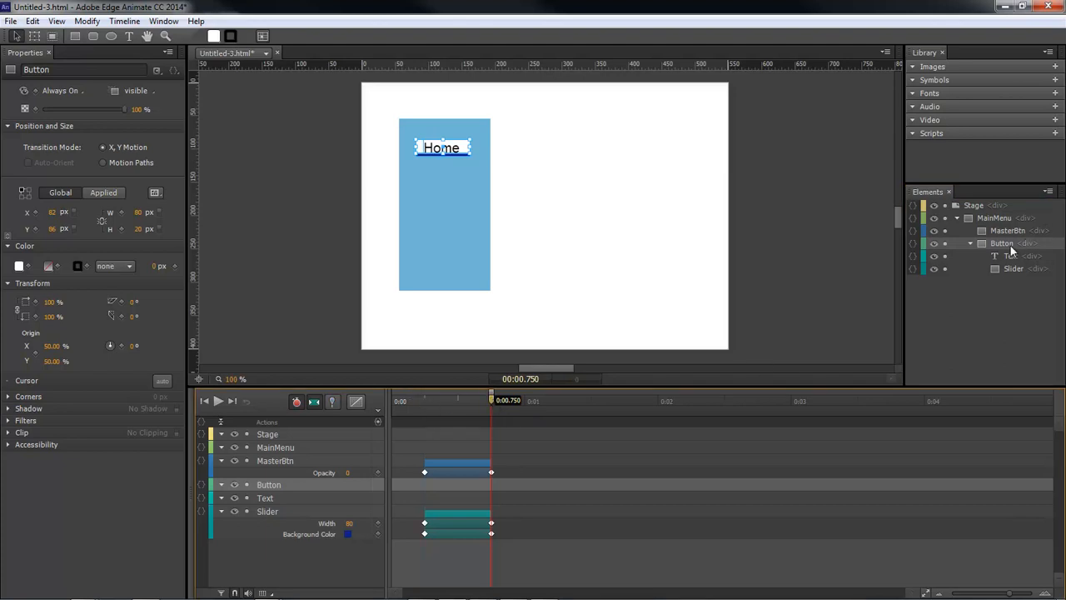
pyautogui.click(1008, 229)
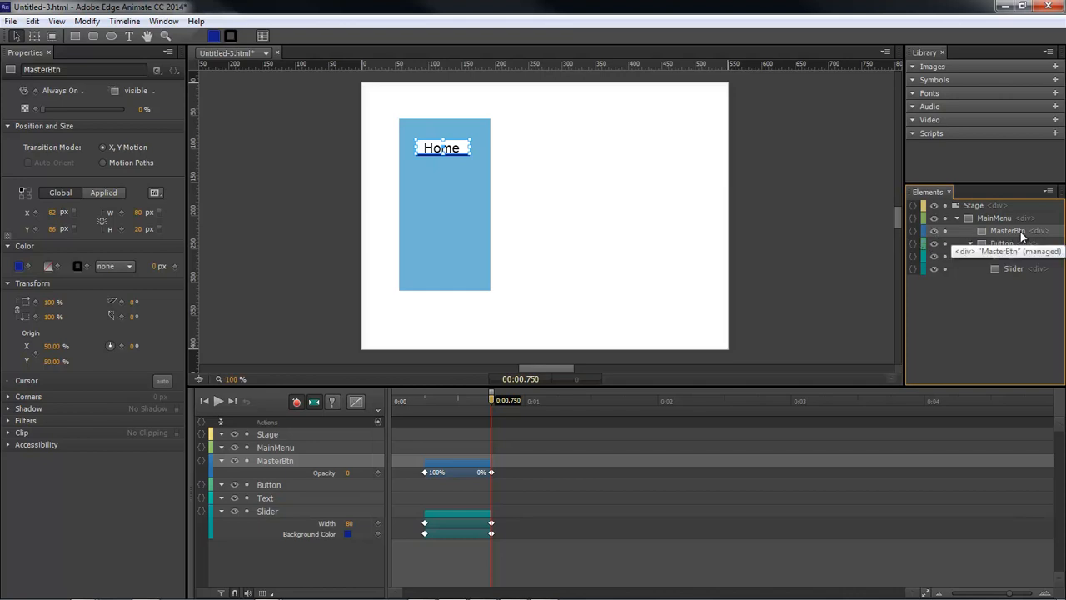
pyautogui.moveTo(1019, 237)
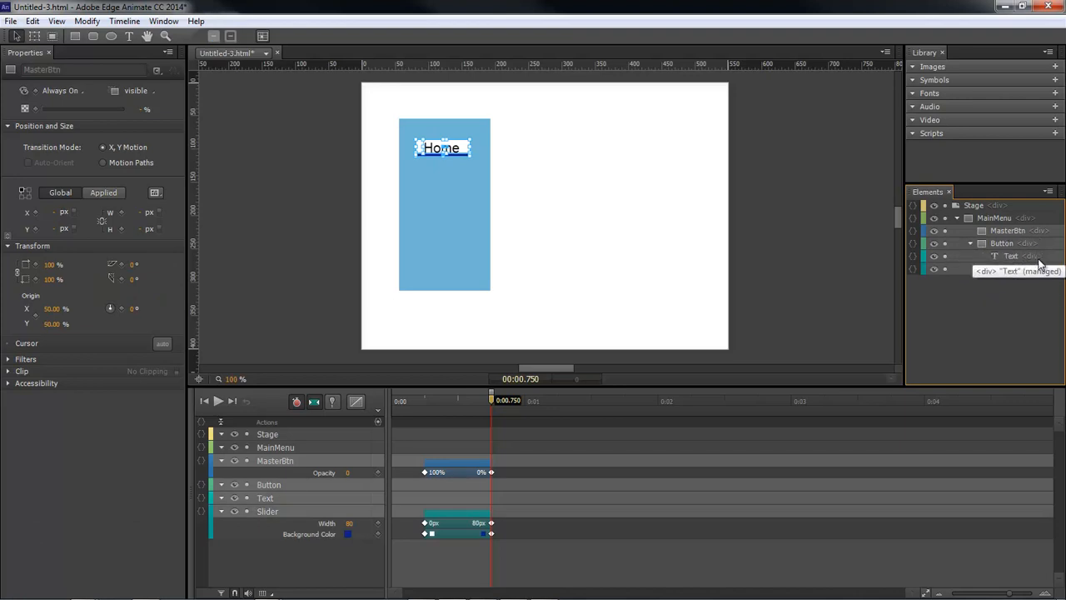
# - Convert the selected button elements into a symbol named FirstBtn
pyautogui.rightClick(1010, 257)
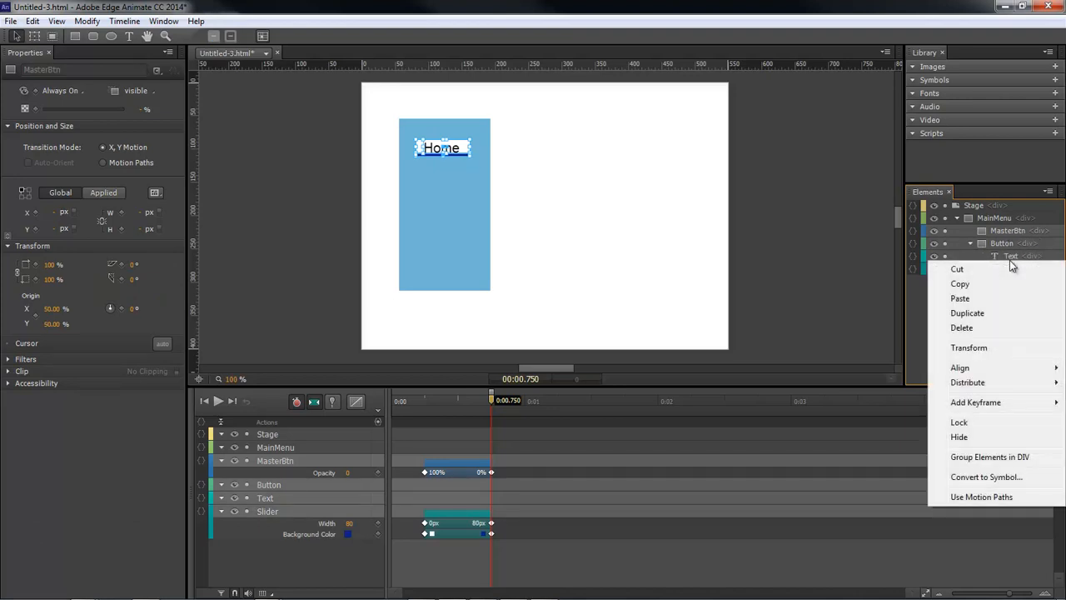
pyautogui.moveTo(987, 476)
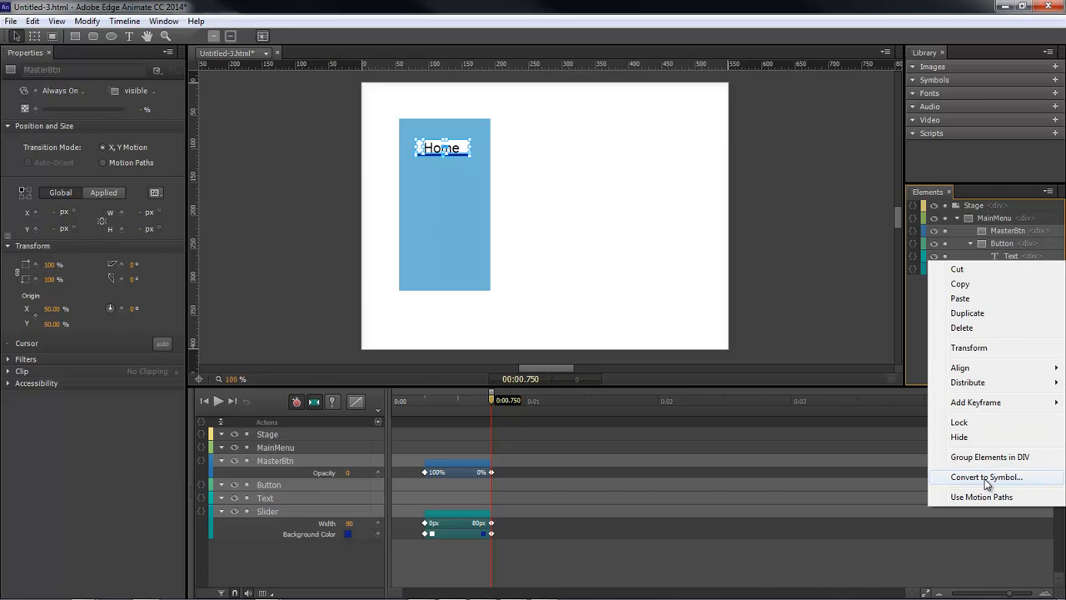
pyautogui.click(986, 476)
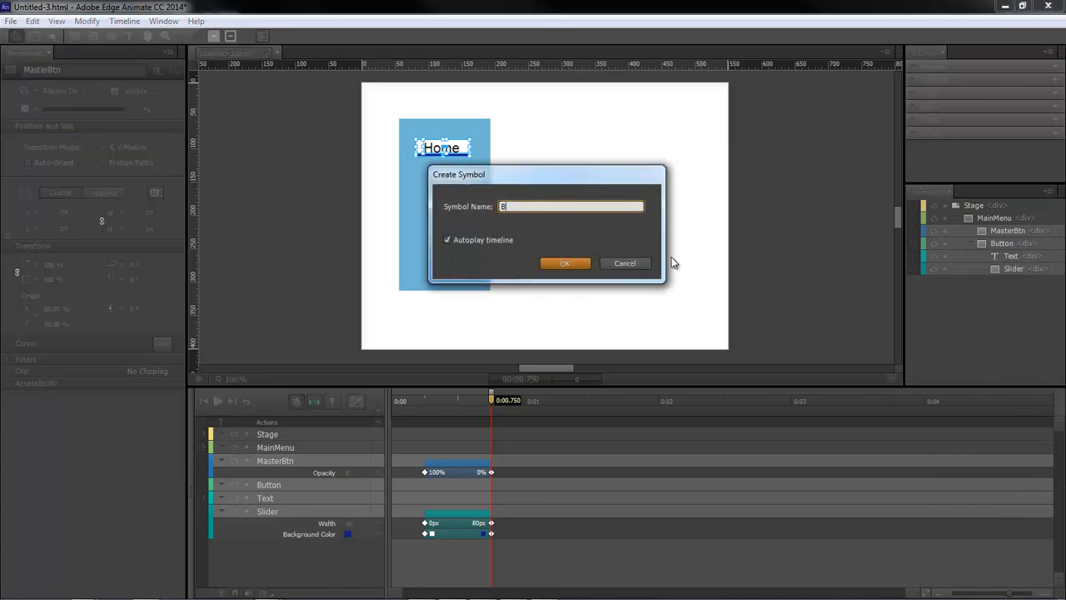
pyautogui.write('Fri')
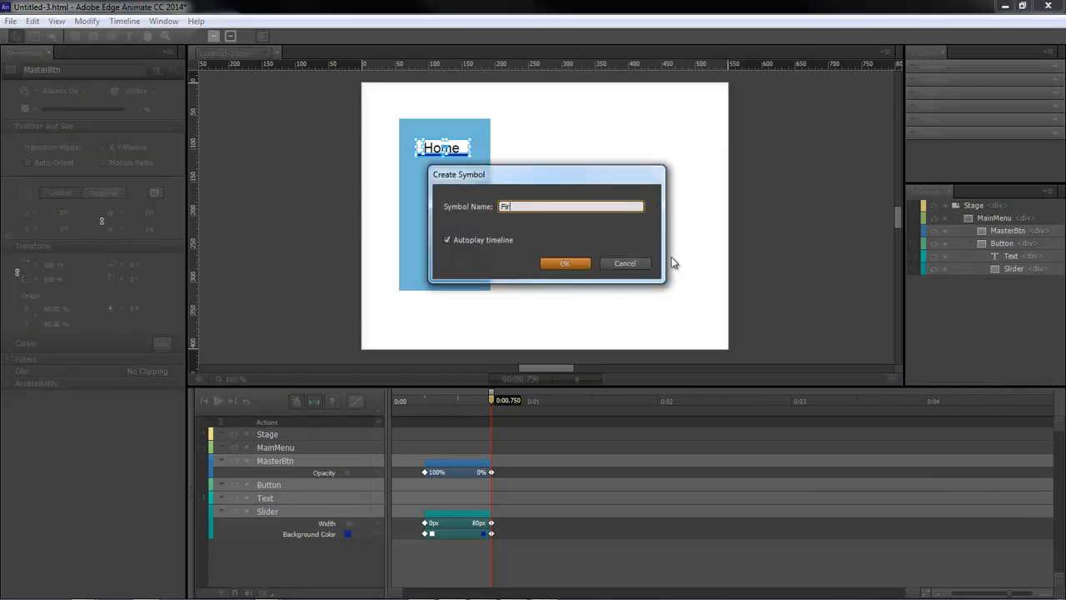
pyautogui.write('FirstBtn')
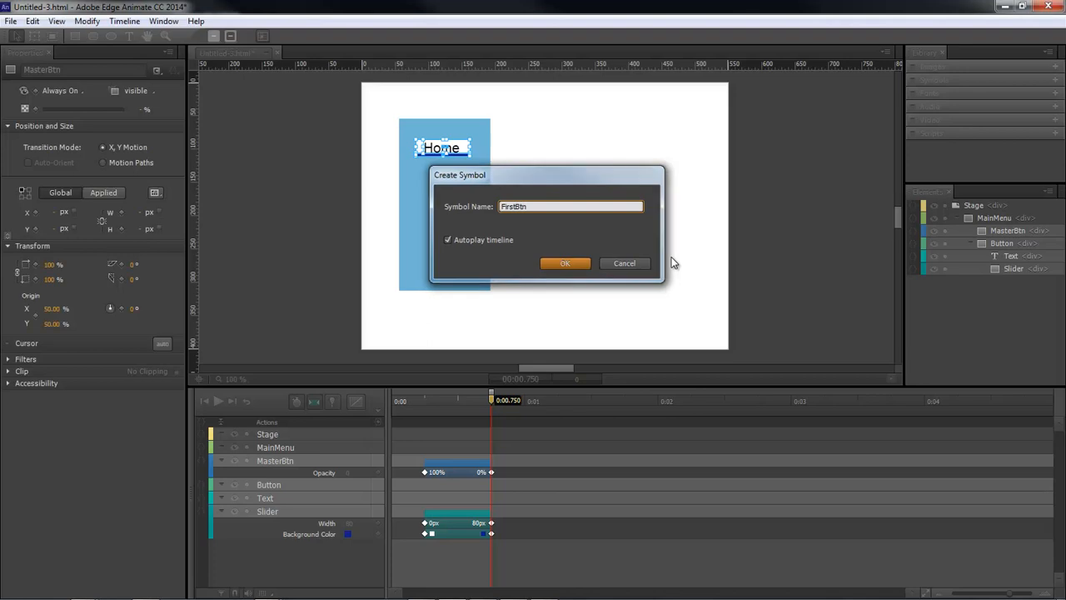
pyautogui.click(564, 263)
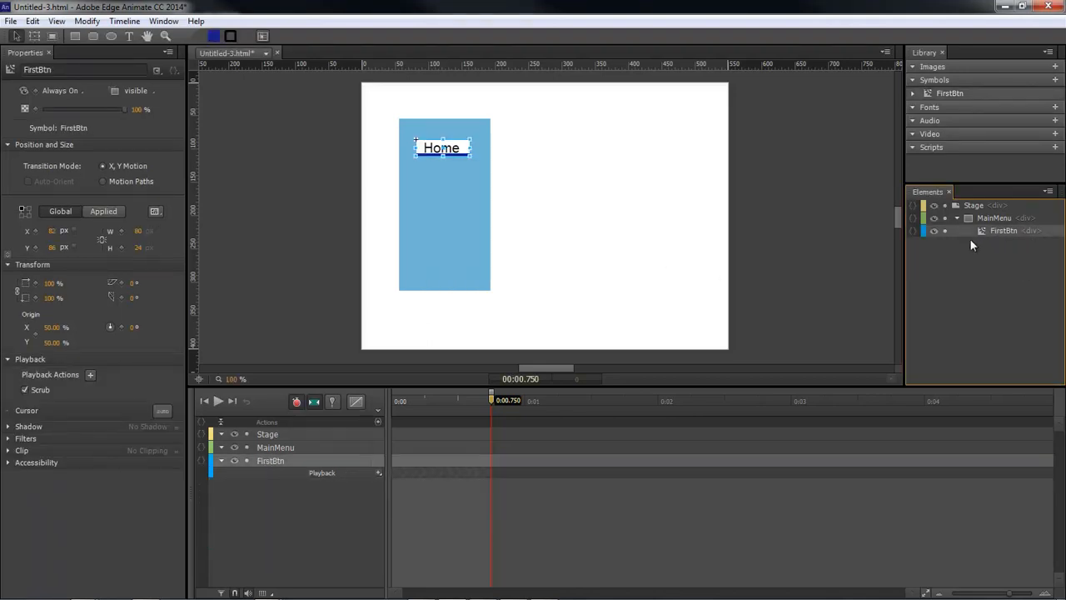
pyautogui.rightClick(1002, 230)
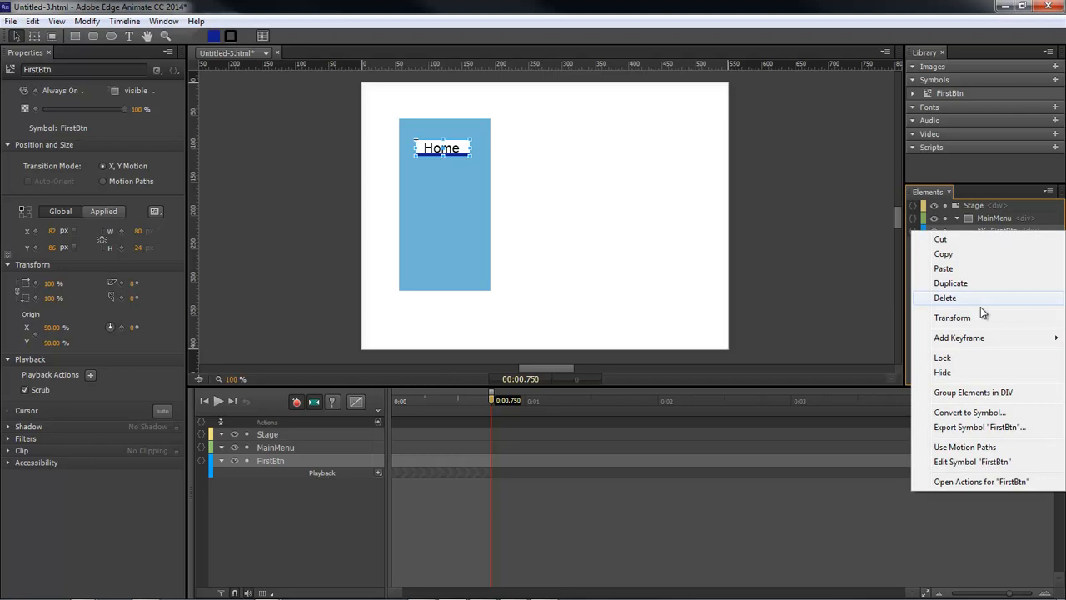
# - Edit FirstBtn and give its start trigger a sym.stop() action
pyautogui.click(973, 459)
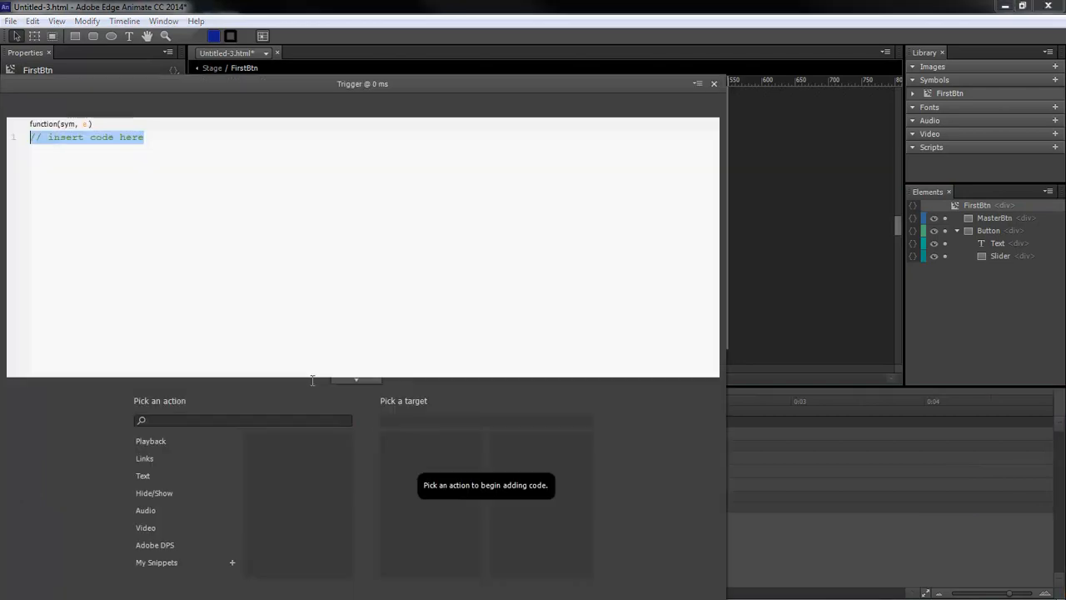
pyautogui.click(150, 440)
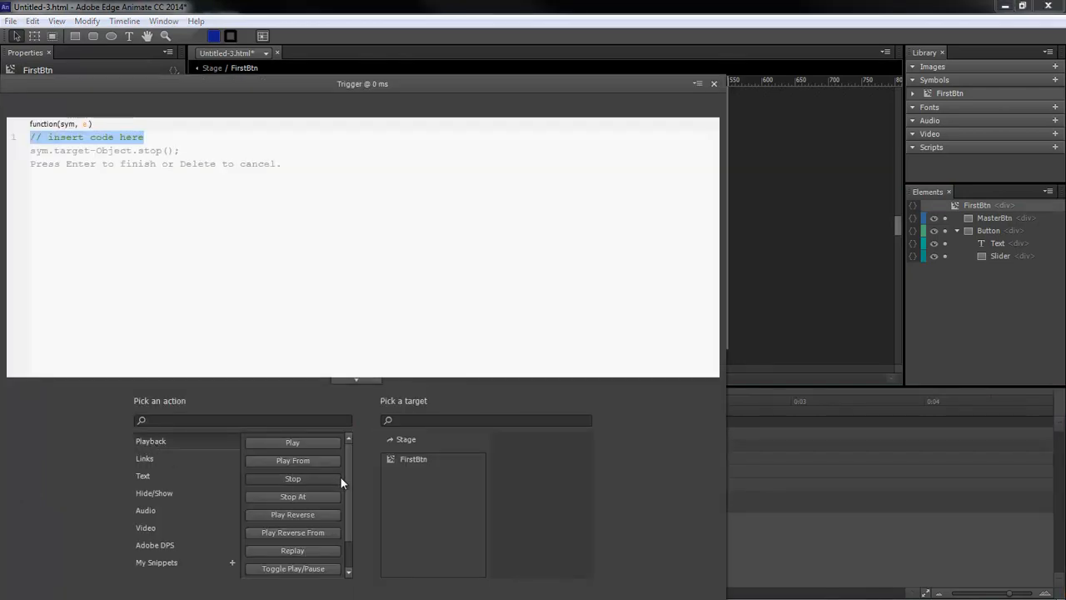
pyautogui.click(293, 478)
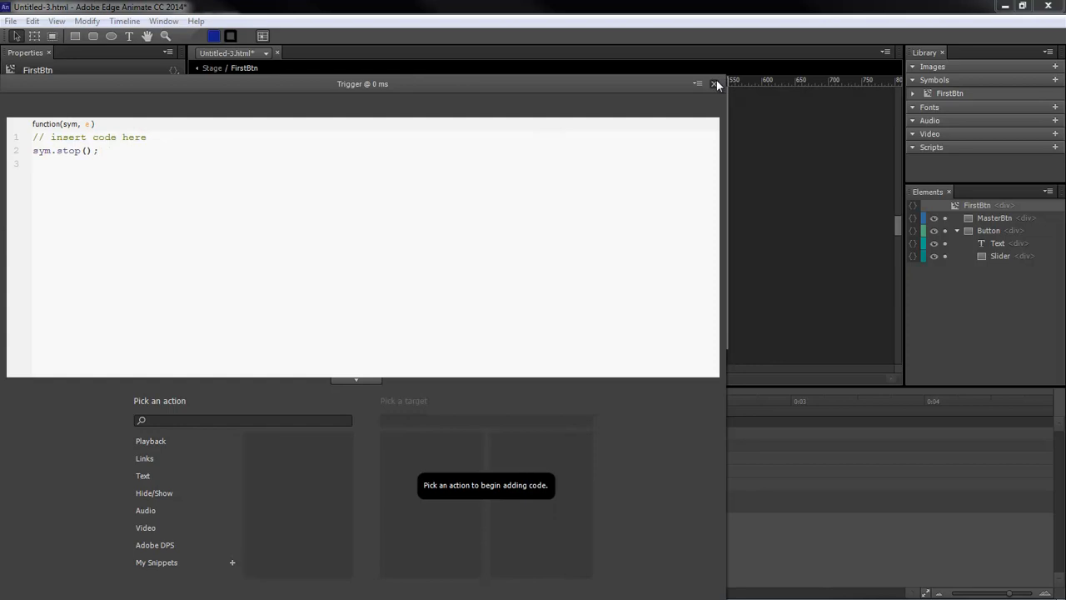
pyautogui.click(714, 84)
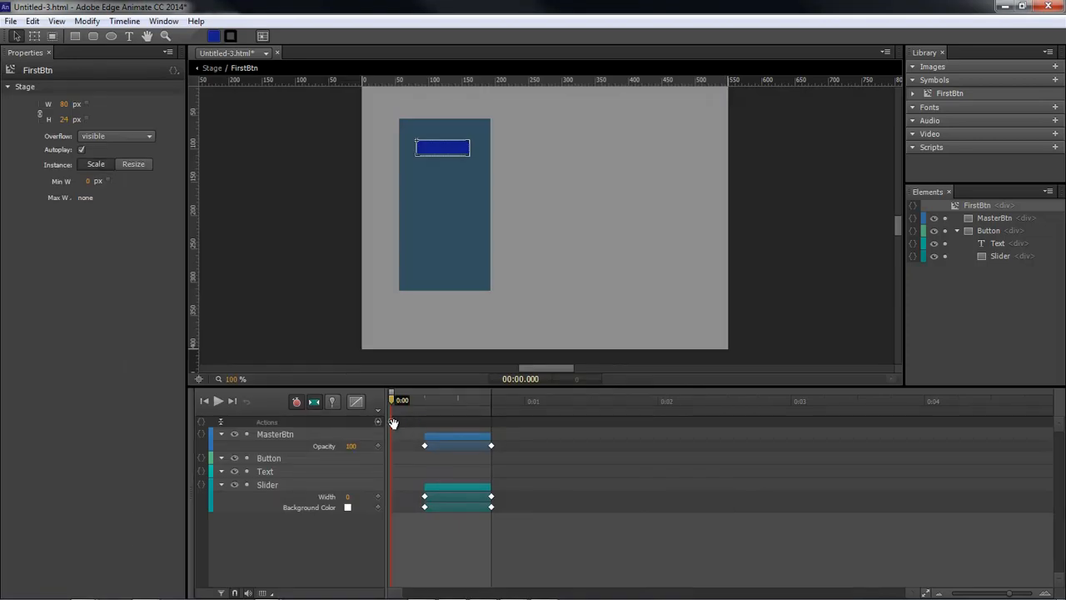
# - Place labels ButtonOne near the start and ButtonOneOut at 0:01.000 on the FirstBtn timeline
pyautogui.moveTo(391, 400); pyautogui.dragTo(458, 400)
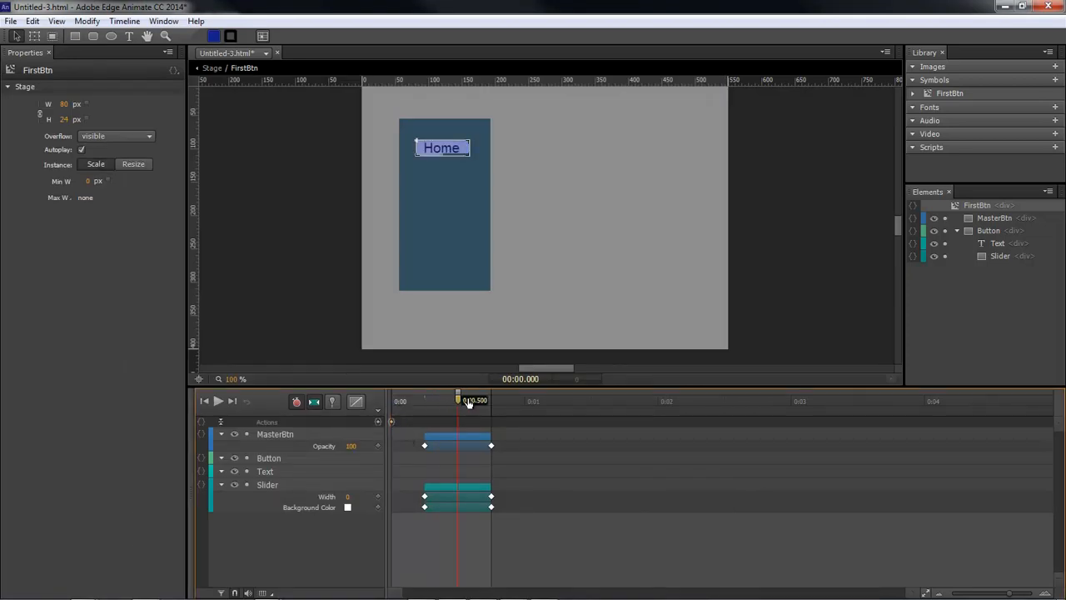
pyautogui.moveTo(458, 400); pyautogui.dragTo(490, 400)
pyautogui.write('ButtonOneOut')
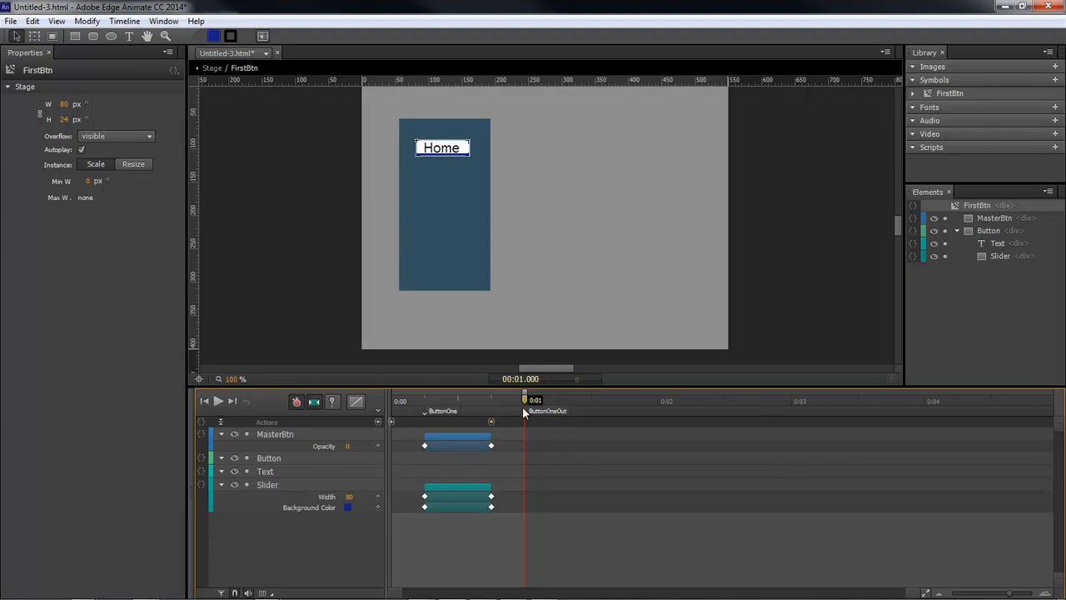
pyautogui.moveTo(525, 400); pyautogui.dragTo(592, 400)
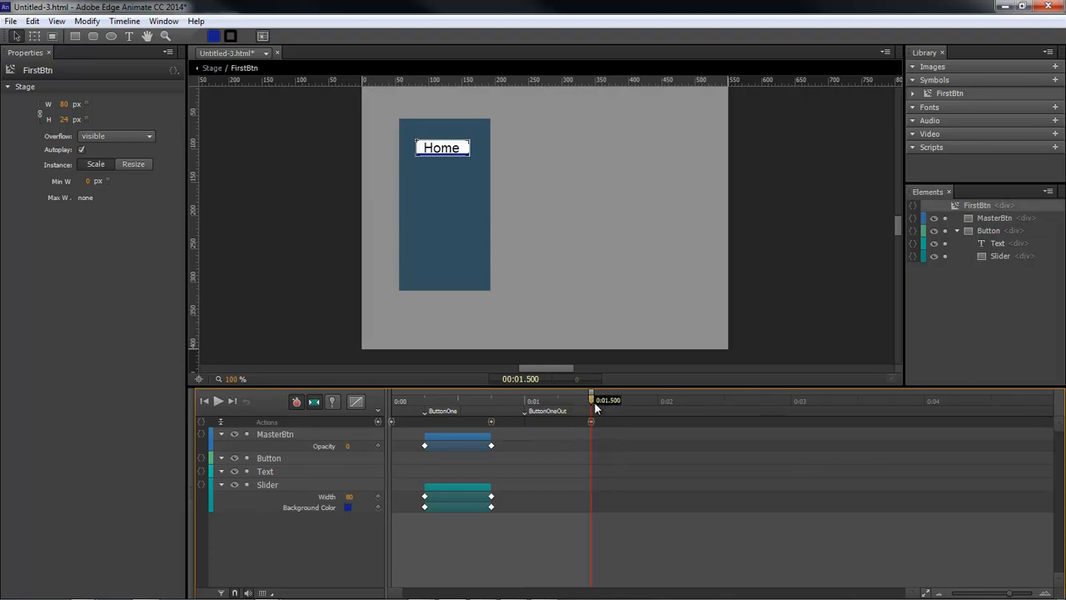
pyautogui.moveTo(591, 400); pyautogui.dragTo(525, 400)
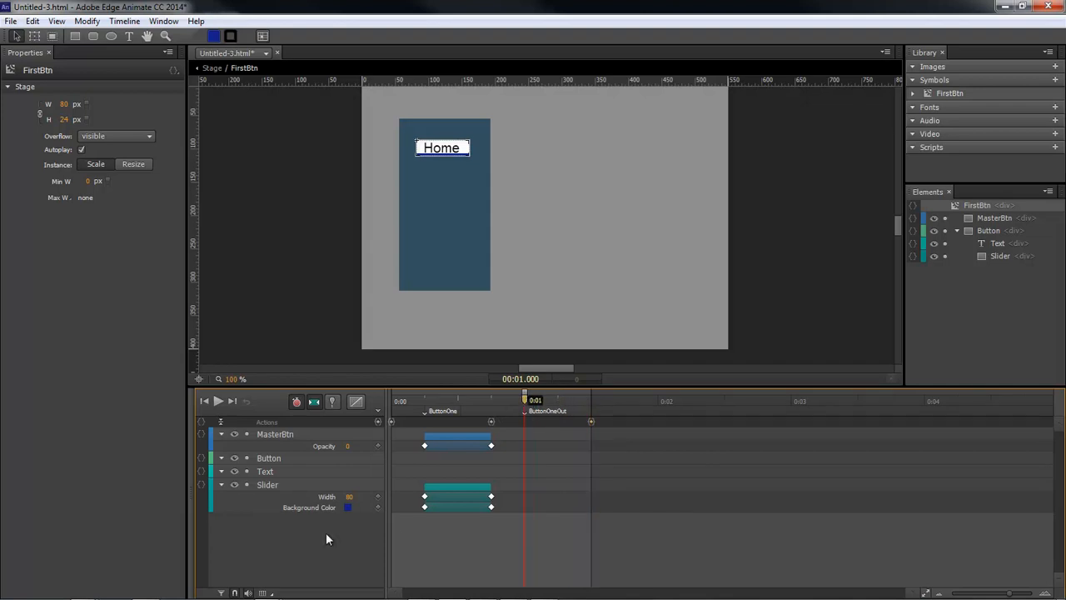
# - Keyframe the Slider shrinking from 80px back to 0px between 1 and 1.5 seconds
pyautogui.click(266, 483)
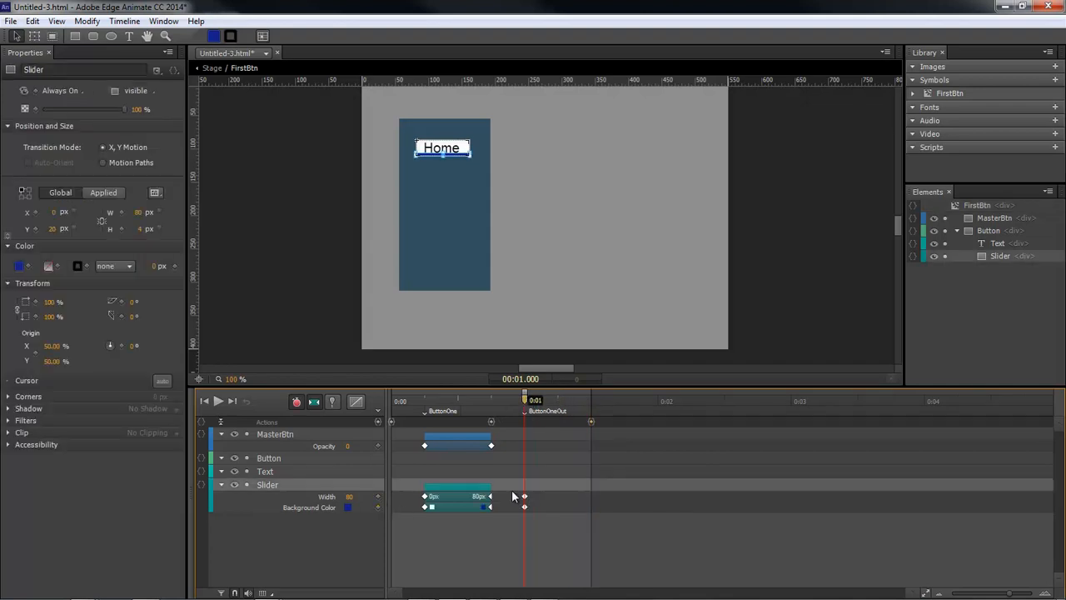
pyautogui.moveTo(525, 400); pyautogui.dragTo(581, 400)
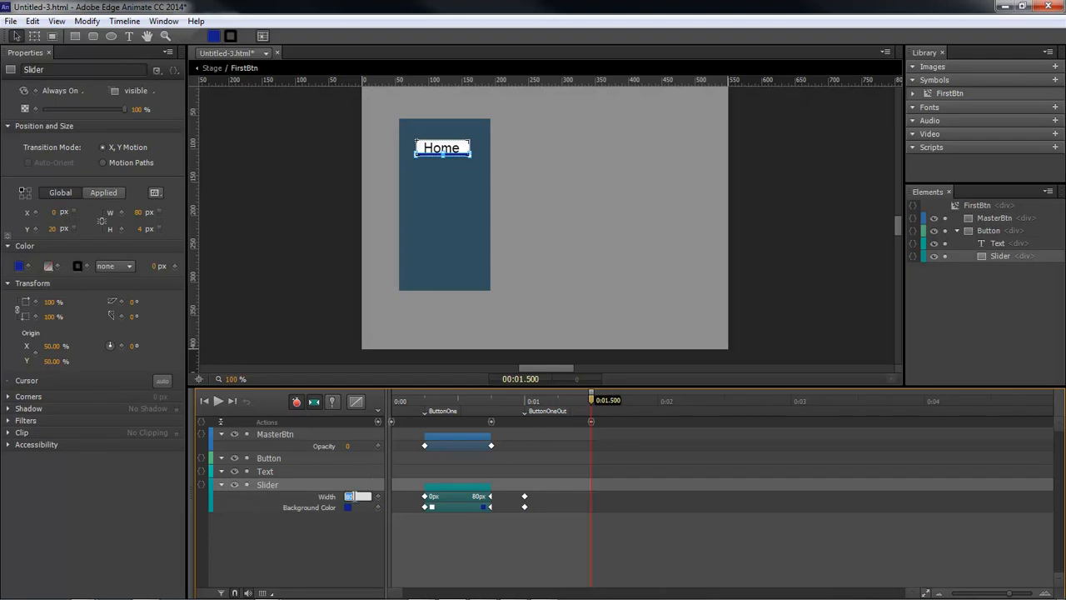
pyautogui.click(346, 506)
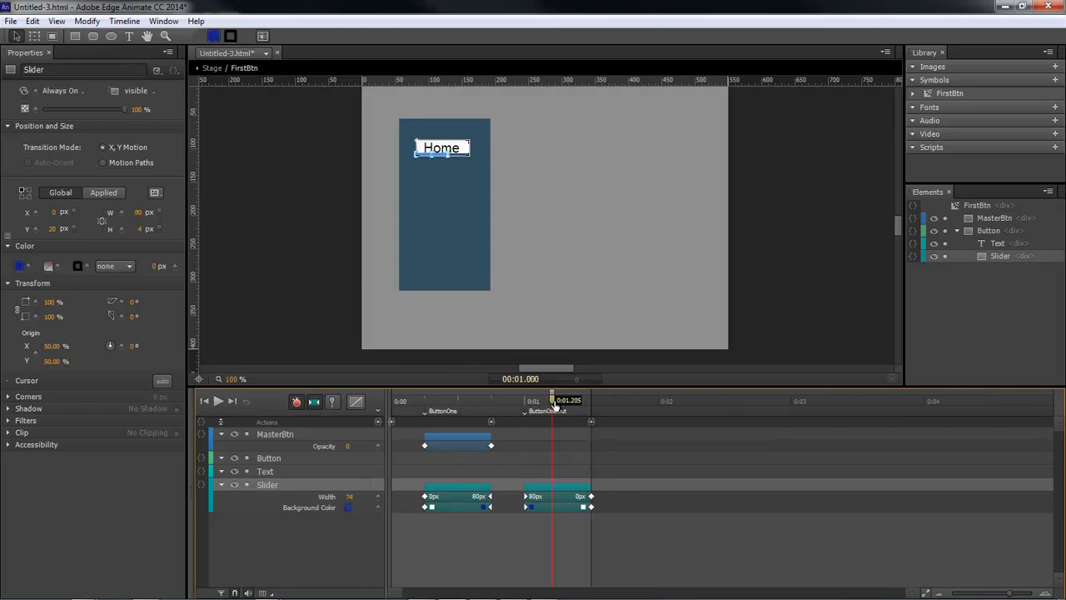
# - Scrub the playhead to preview the slider shrinking and growing animations
pyautogui.moveTo(553, 400); pyautogui.dragTo(591, 399)
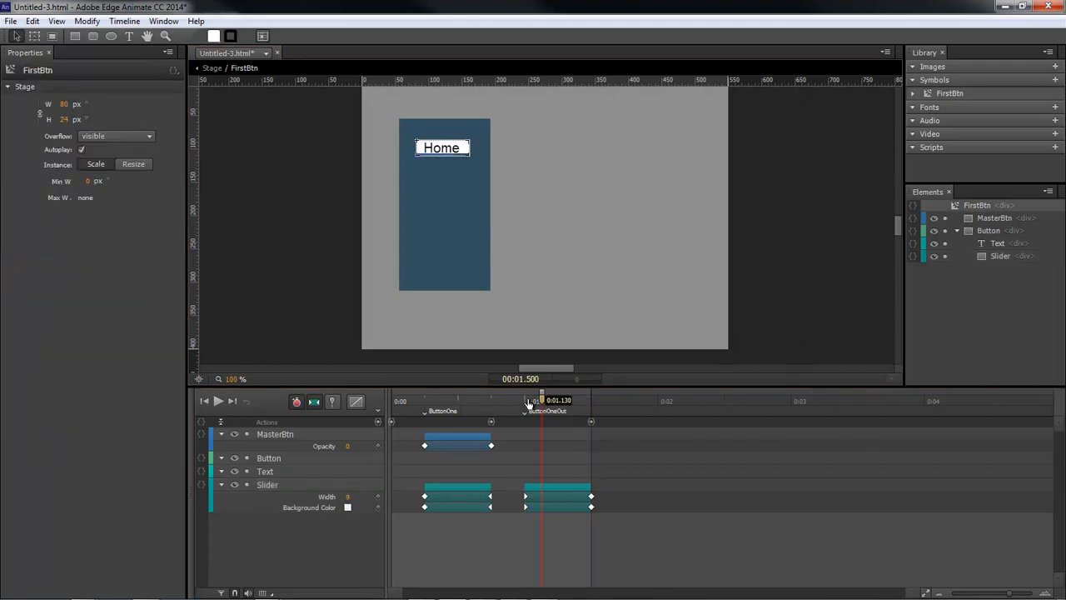
pyautogui.moveTo(541, 400); pyautogui.dragTo(506, 399)
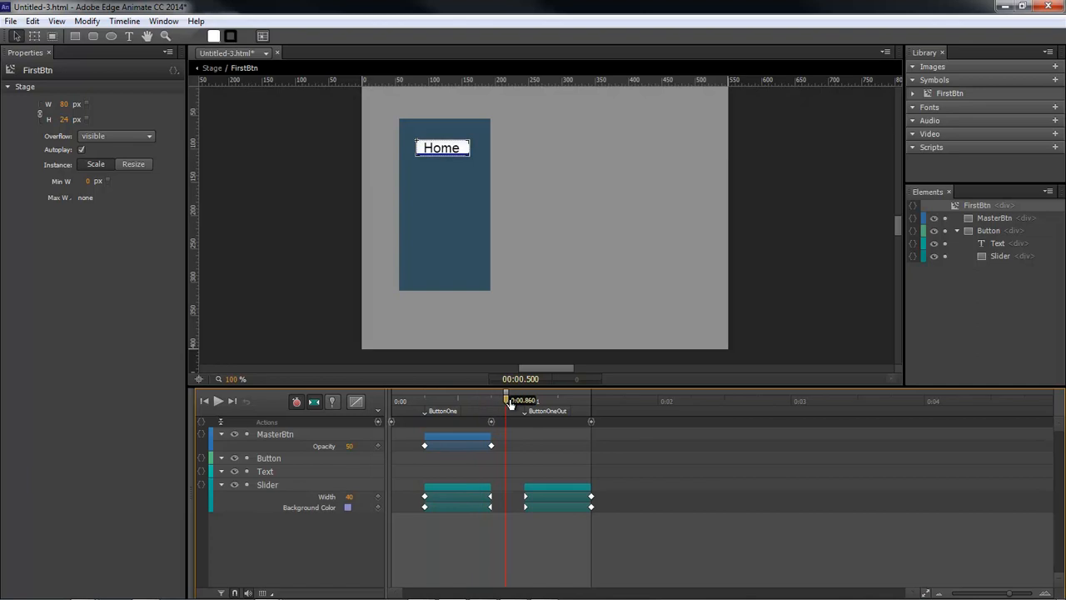
pyautogui.moveTo(508, 400); pyautogui.dragTo(491, 399)
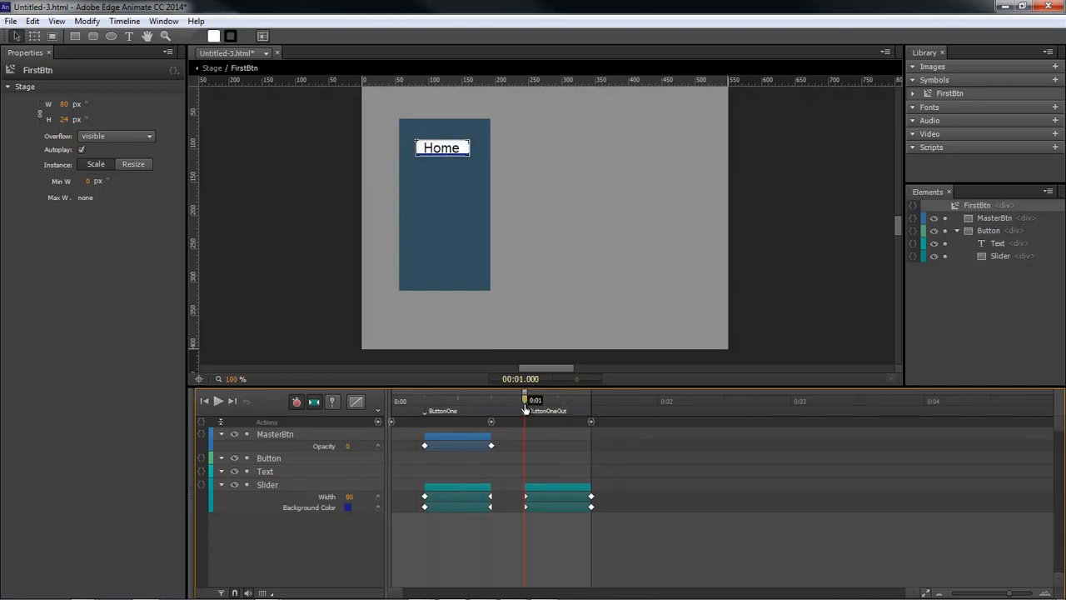
pyautogui.moveTo(813, 315)
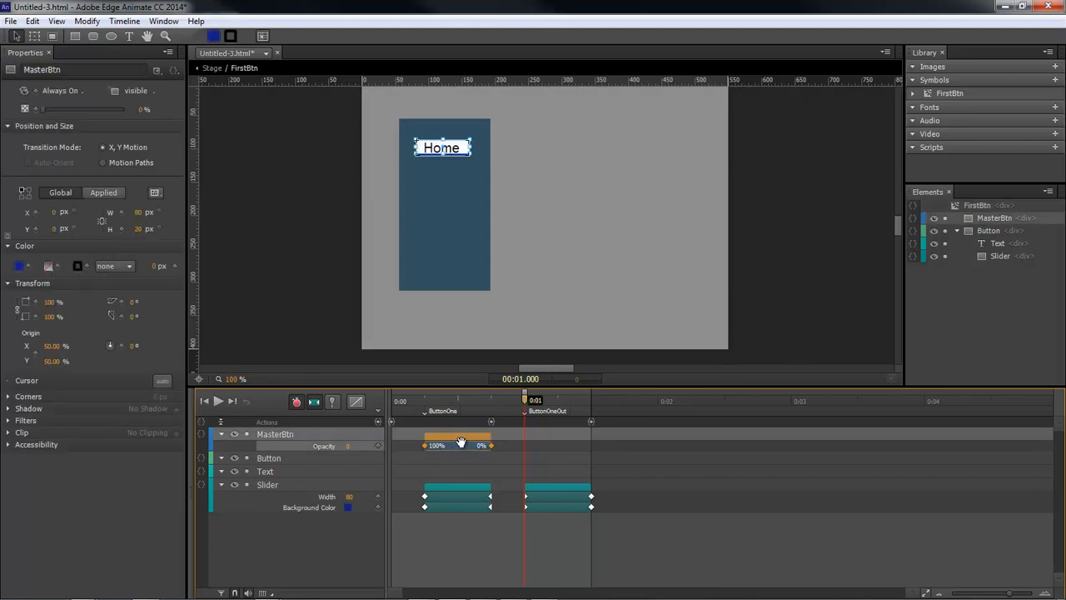
# - Select MasterBtn's opacity fade keyframes for deletion
pyautogui.moveTo(524, 400); pyautogui.dragTo(433, 400)
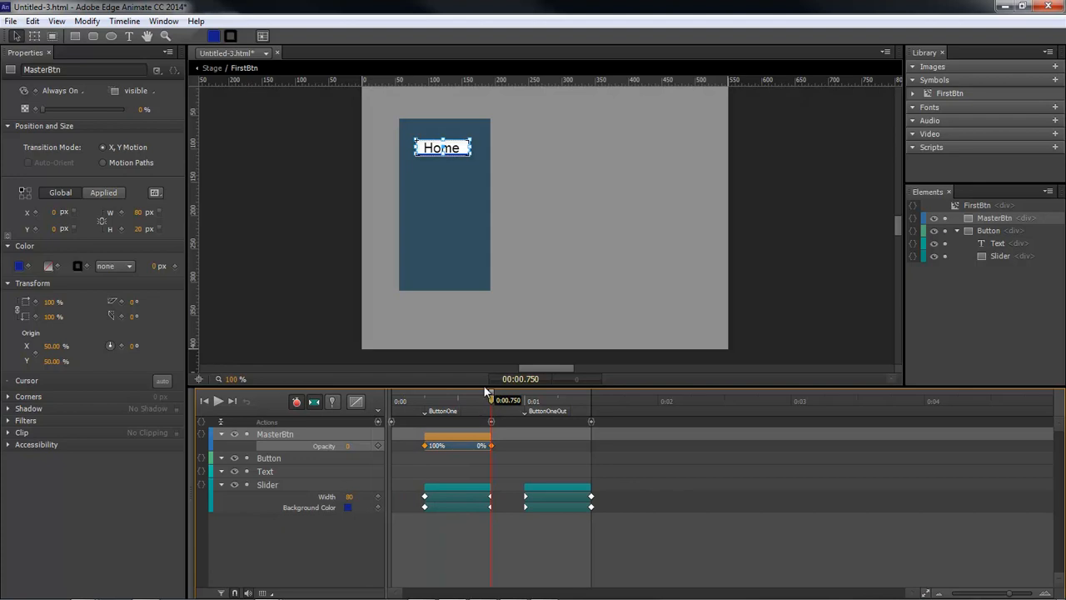
pyautogui.moveTo(486, 410)
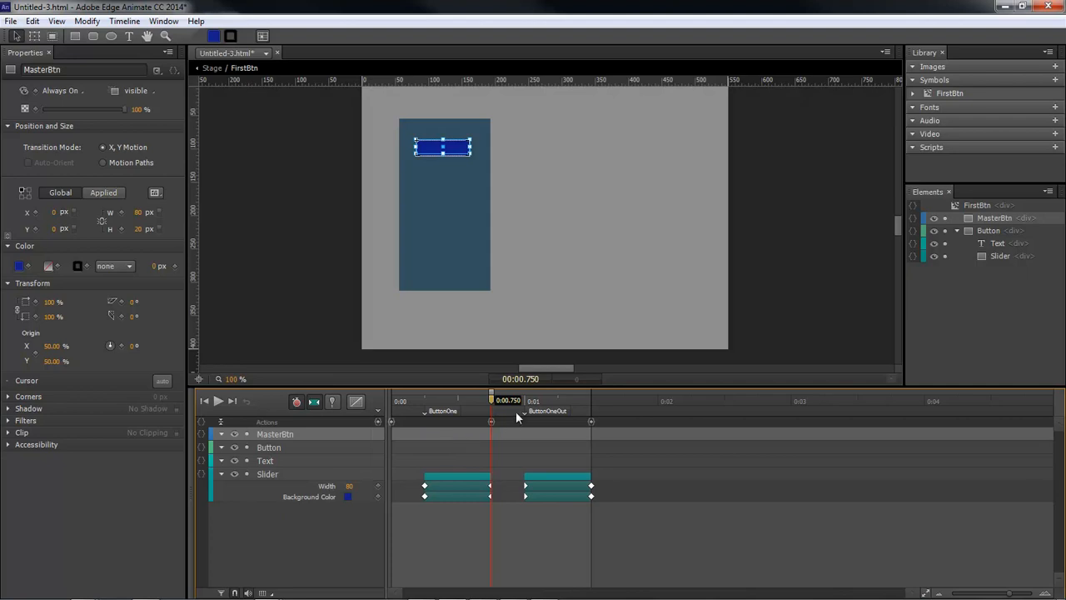
pyautogui.moveTo(225, 292)
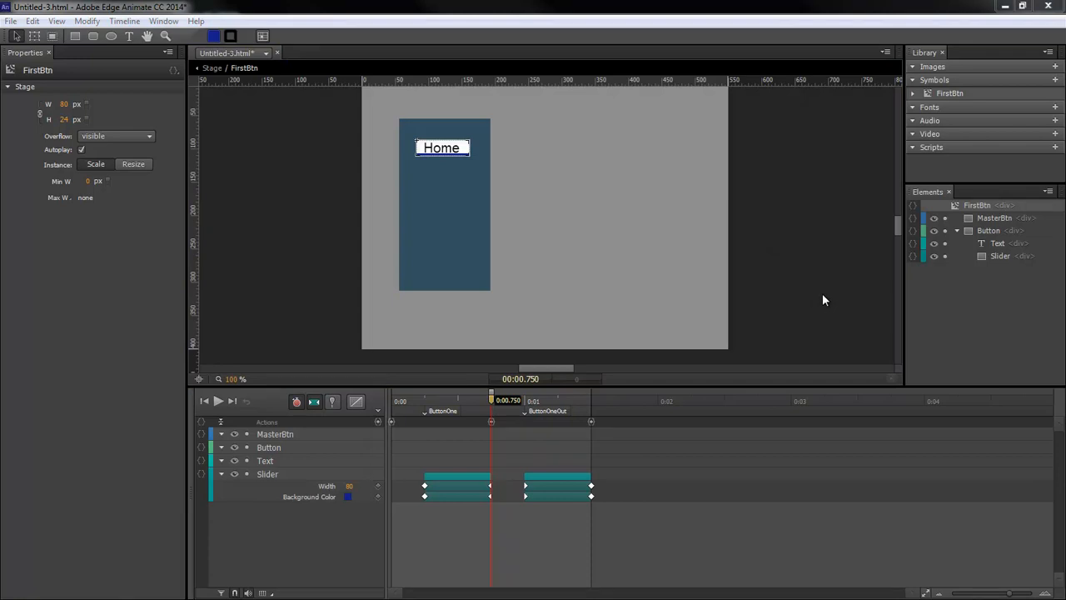
pyautogui.moveTo(762, 226)
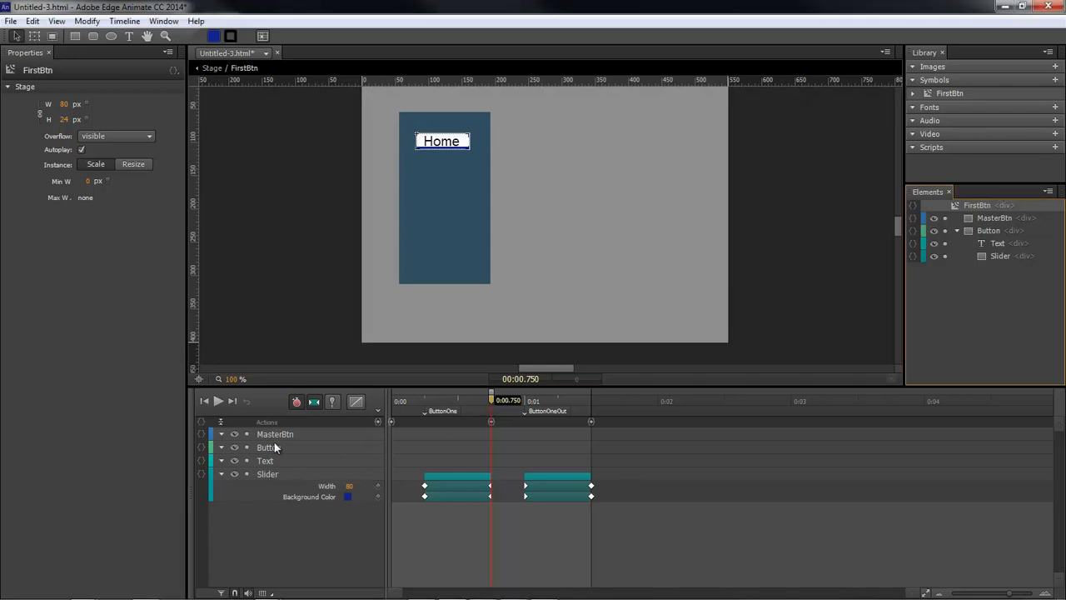
# - Give MasterBtn a mouseover action playing FirstBtn's timeline from 'ButtonOne'
pyautogui.click(274, 433)
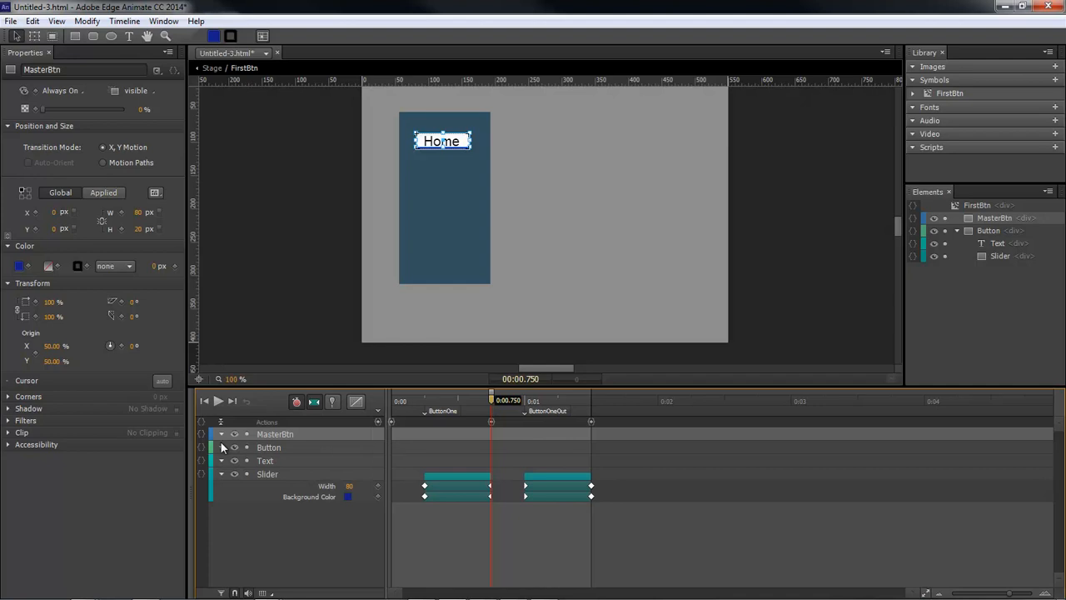
pyautogui.click(220, 83)
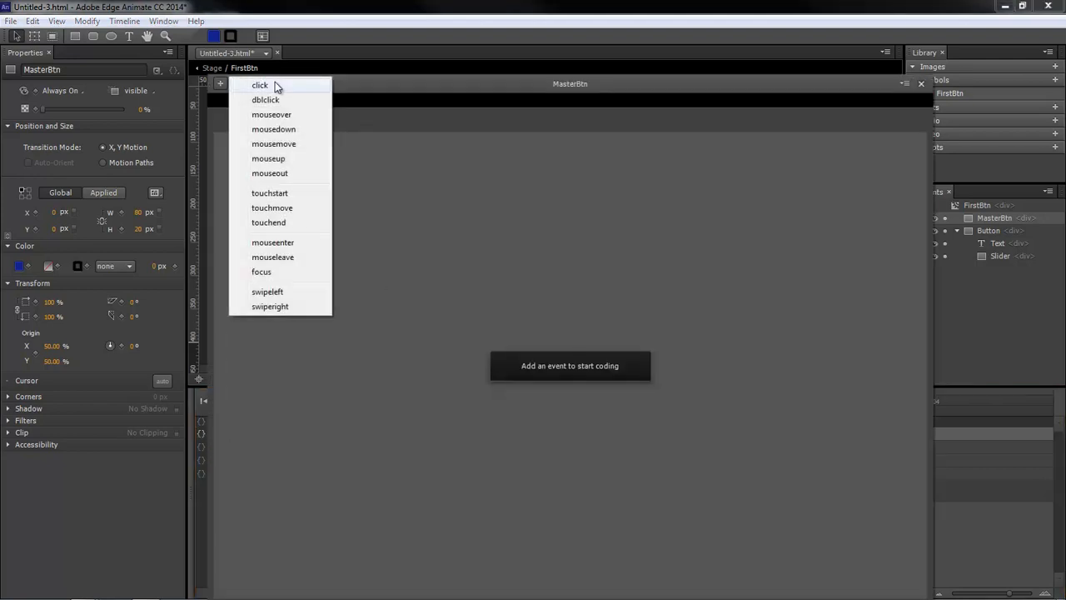
pyautogui.click(272, 113)
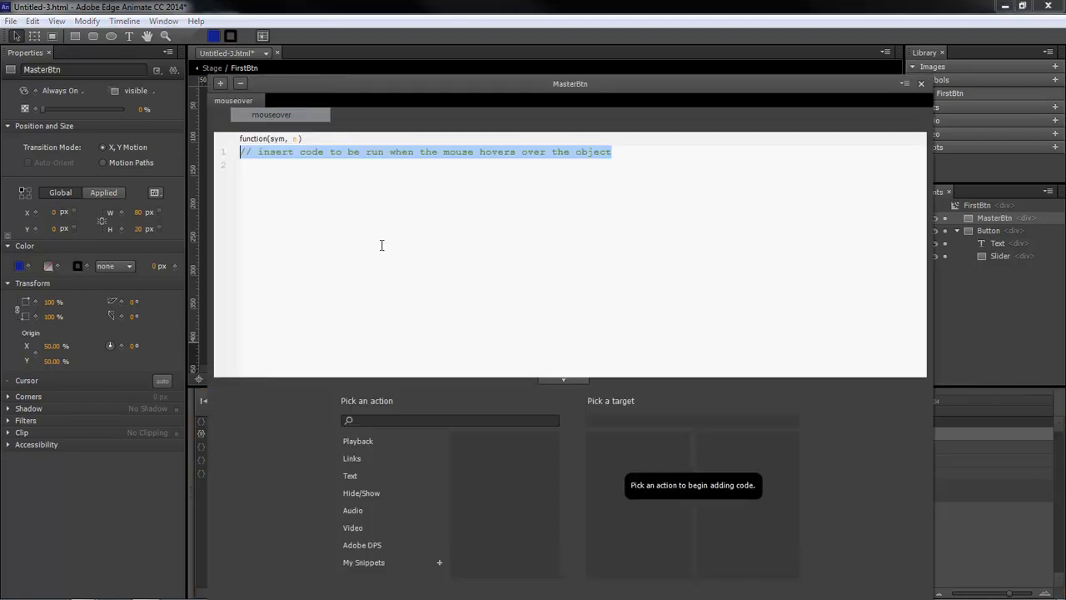
pyautogui.click(356, 439)
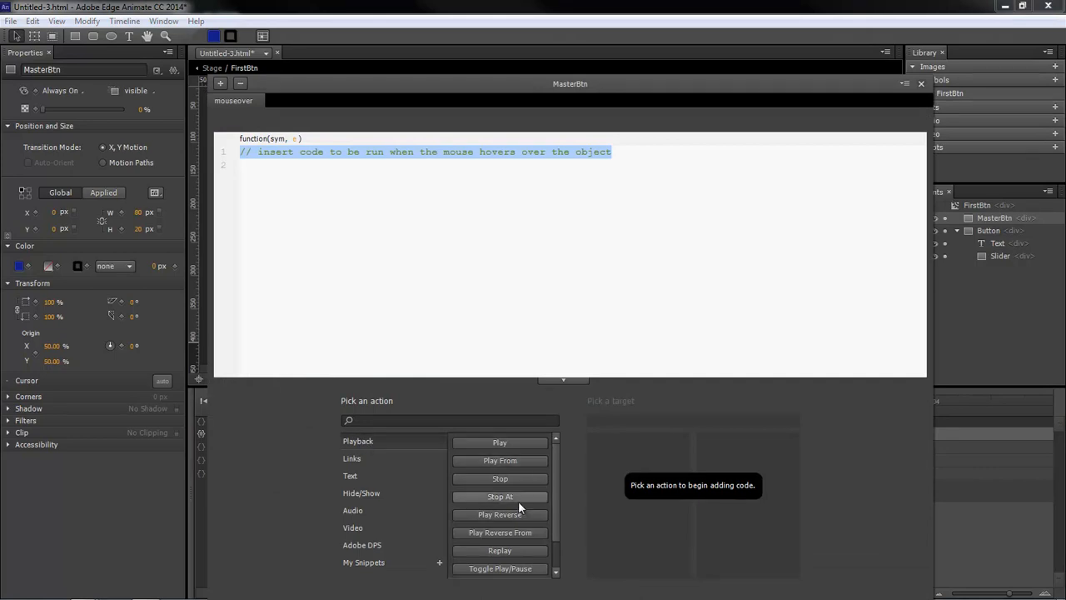
pyautogui.click(500, 443)
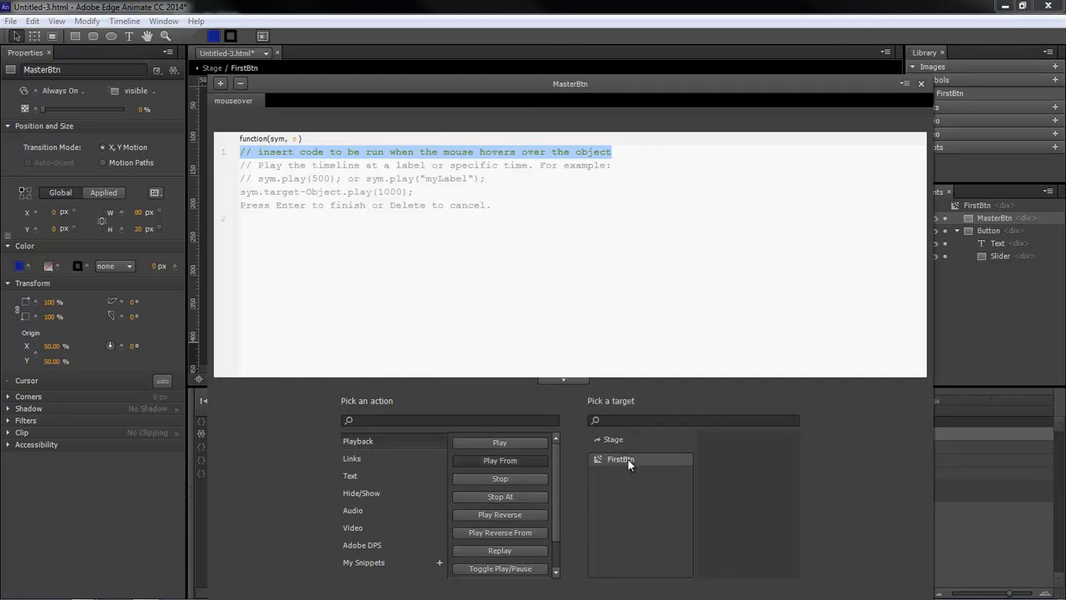
pyautogui.click(620, 460)
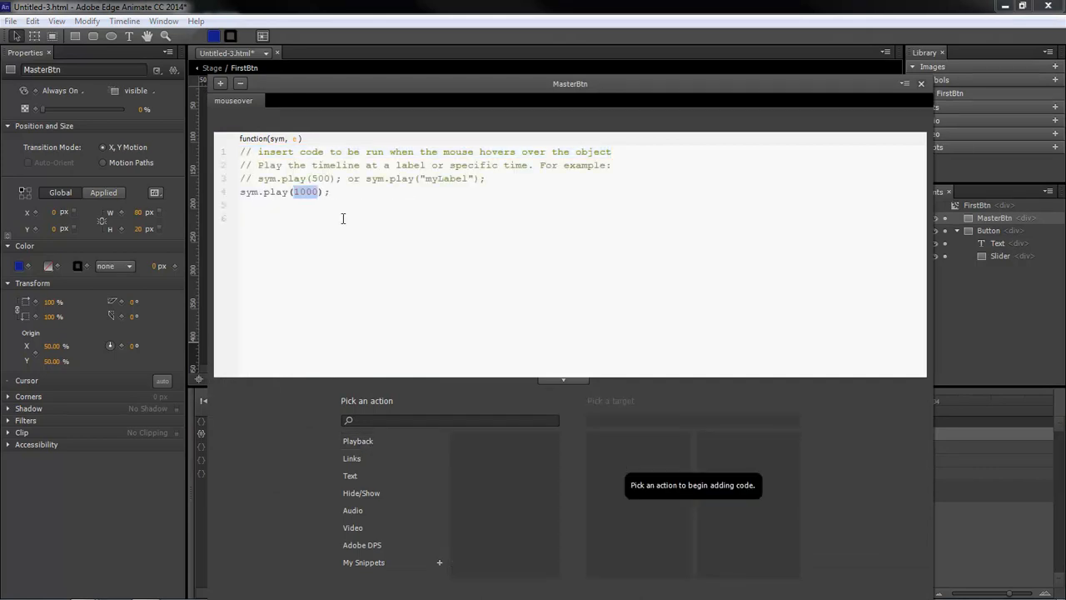
pyautogui.write("'Button0'")
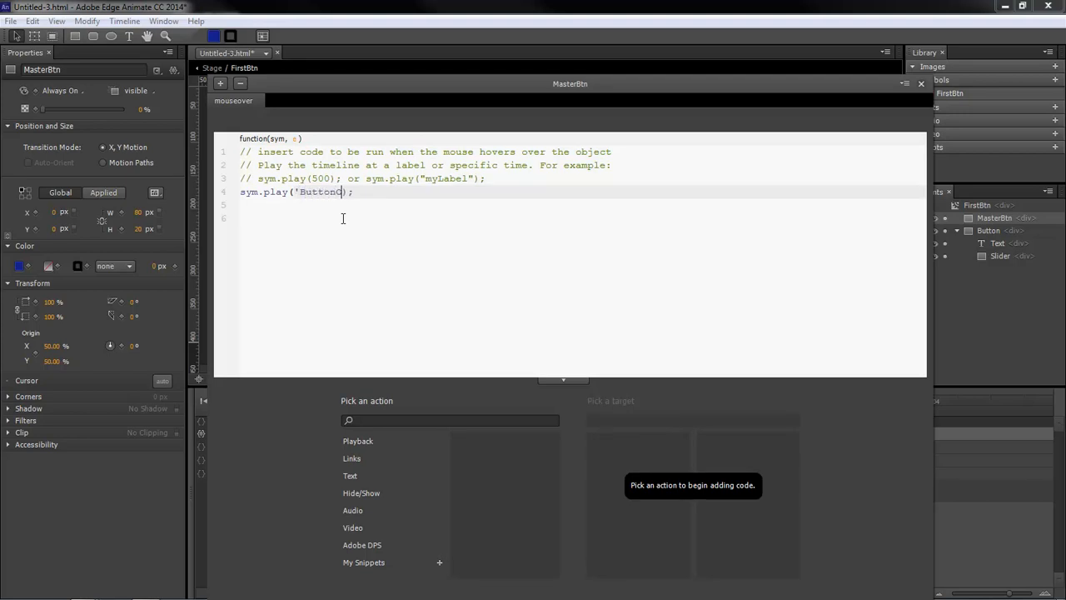
pyautogui.write('One')
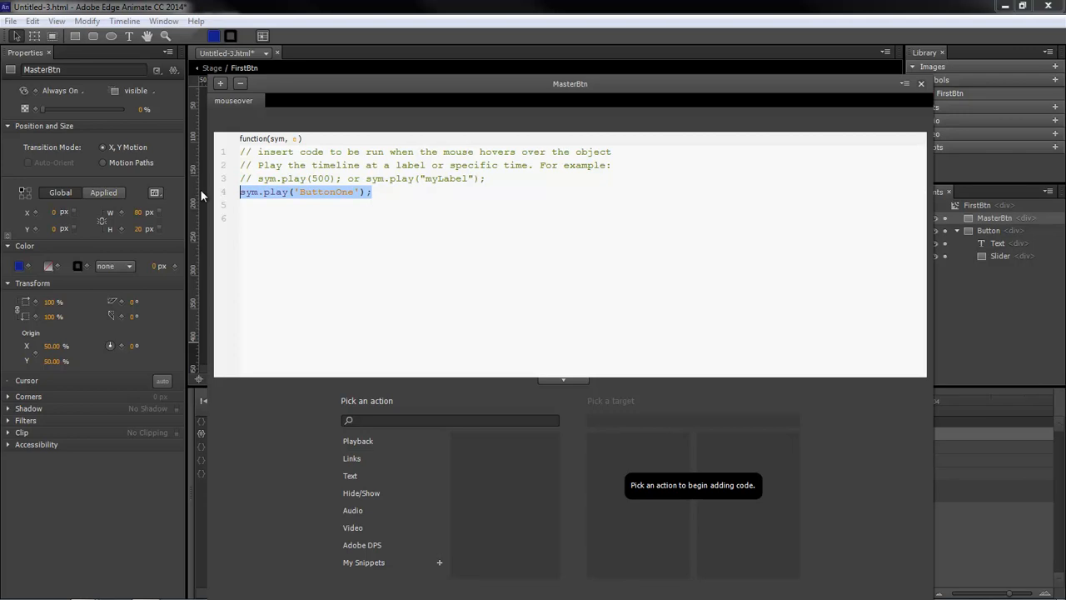
# - Add a mouseout handler playing from 'ButtonOneOut' and close the Actions window
pyautogui.click(233, 100)
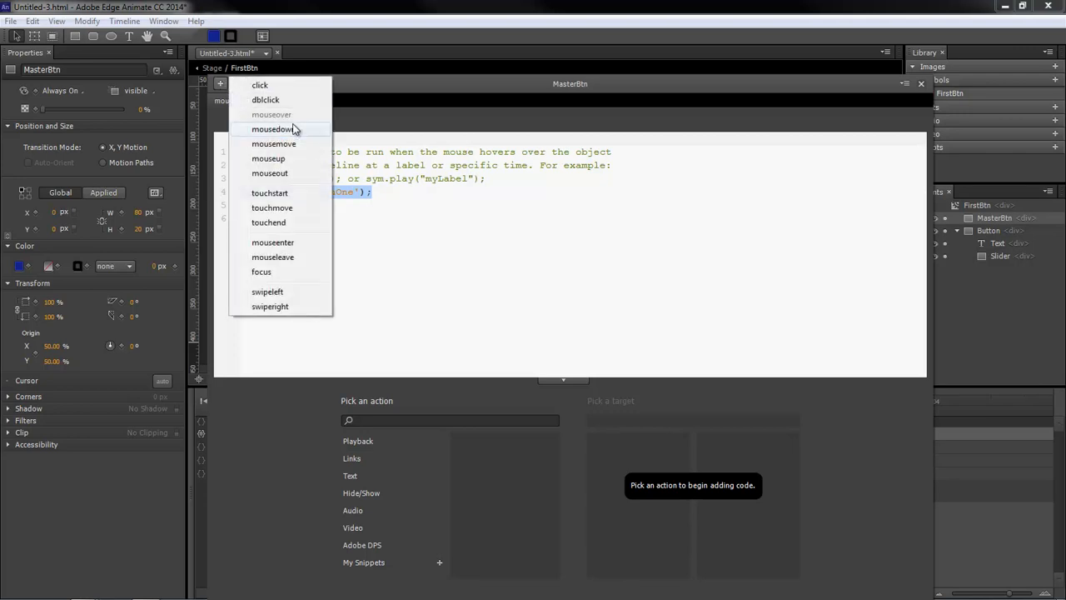
pyautogui.click(271, 113)
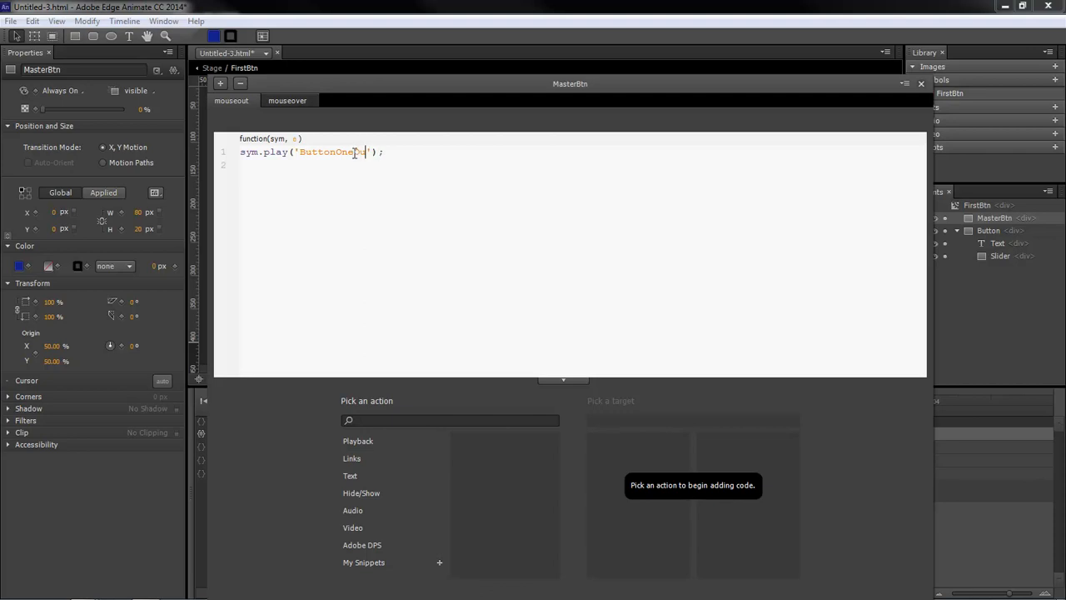
pyautogui.click(921, 83)
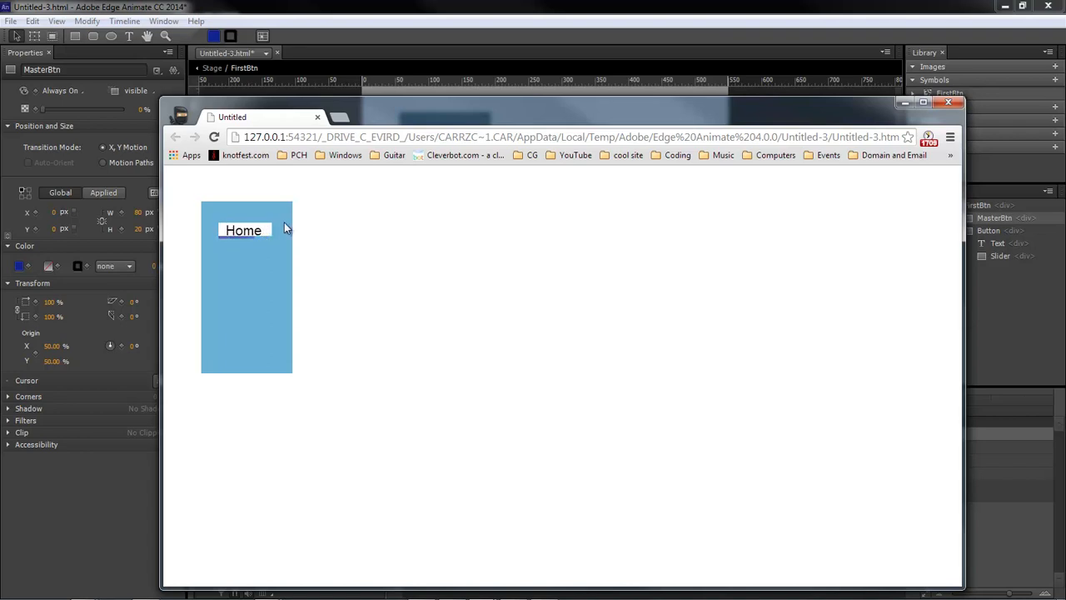
pyautogui.moveTo(791, 141)
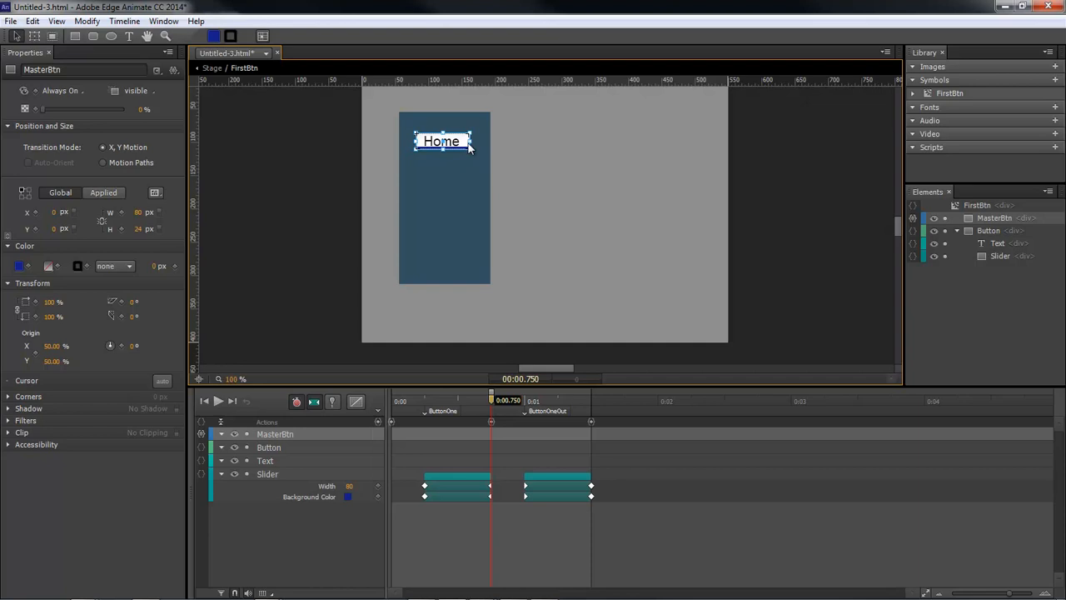
pyautogui.moveTo(453, 157)
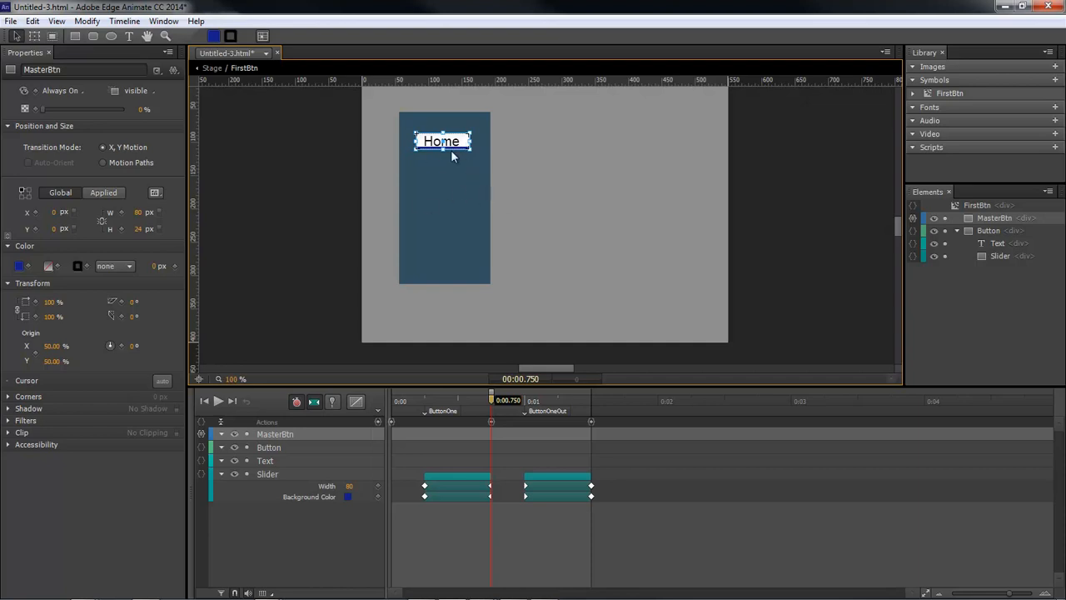
pyautogui.moveTo(733, 235)
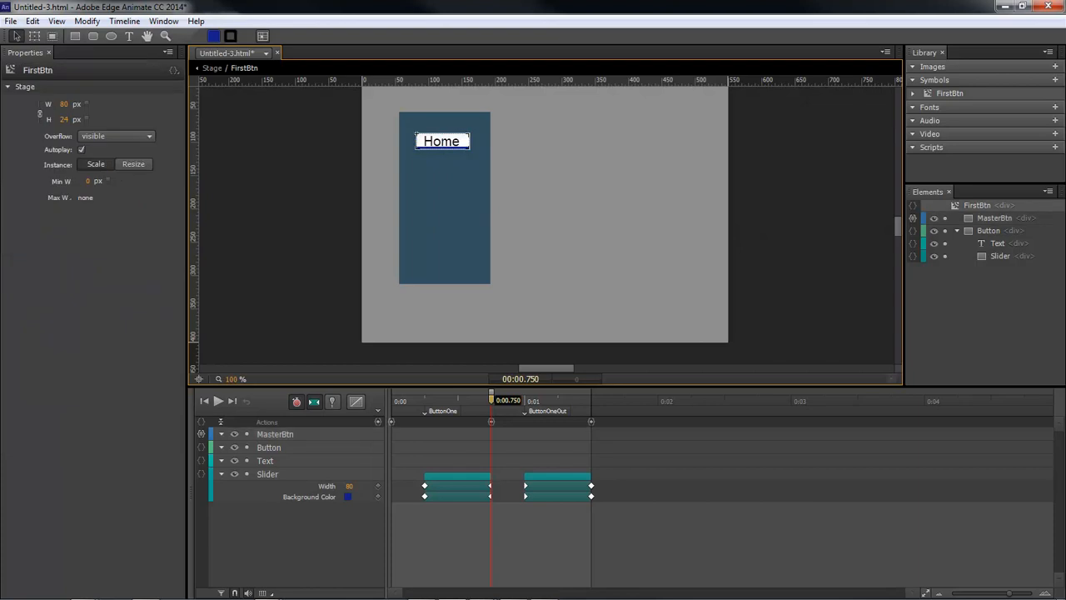
# - Reload the Chrome preview page of the blue menu
pyautogui.rightClick(491, 275)
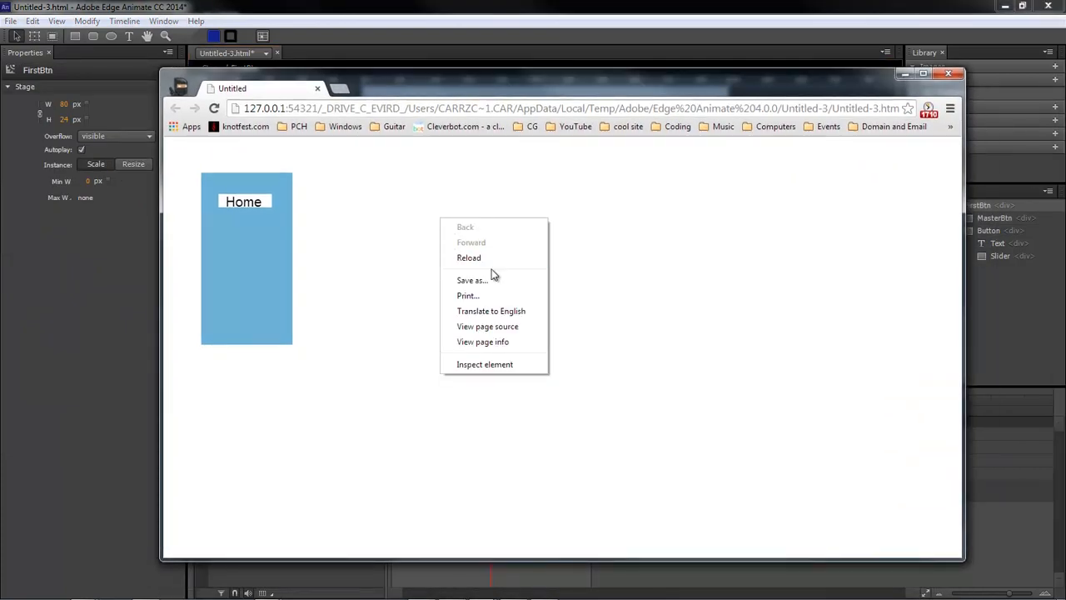
# - Reload the Chrome preview and verify the Home underline slides in on hover and out afterwards
pyautogui.click(243, 201)
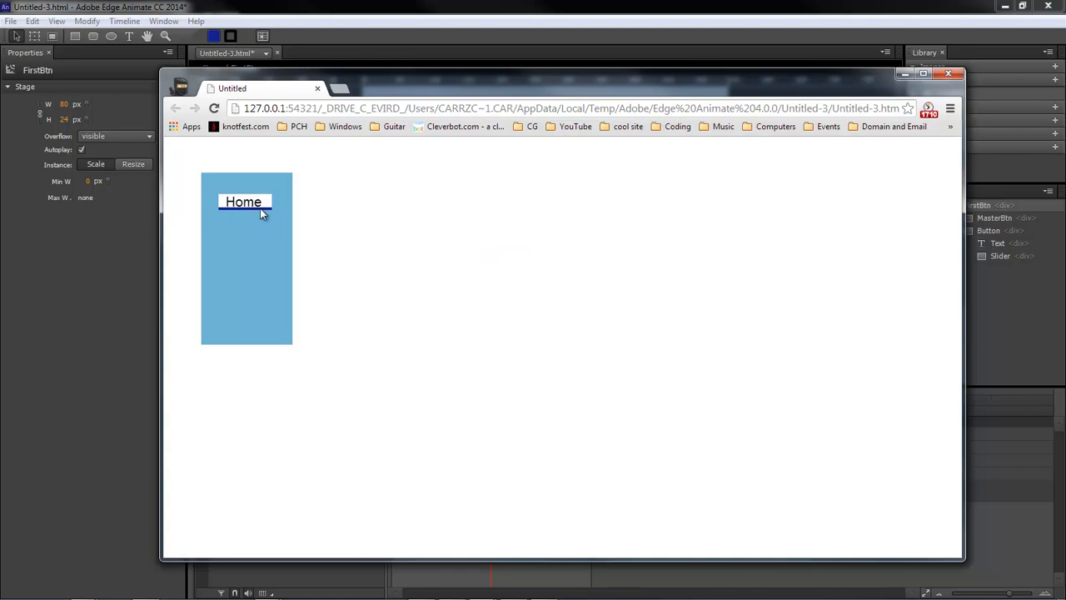
pyautogui.moveTo(253, 223)
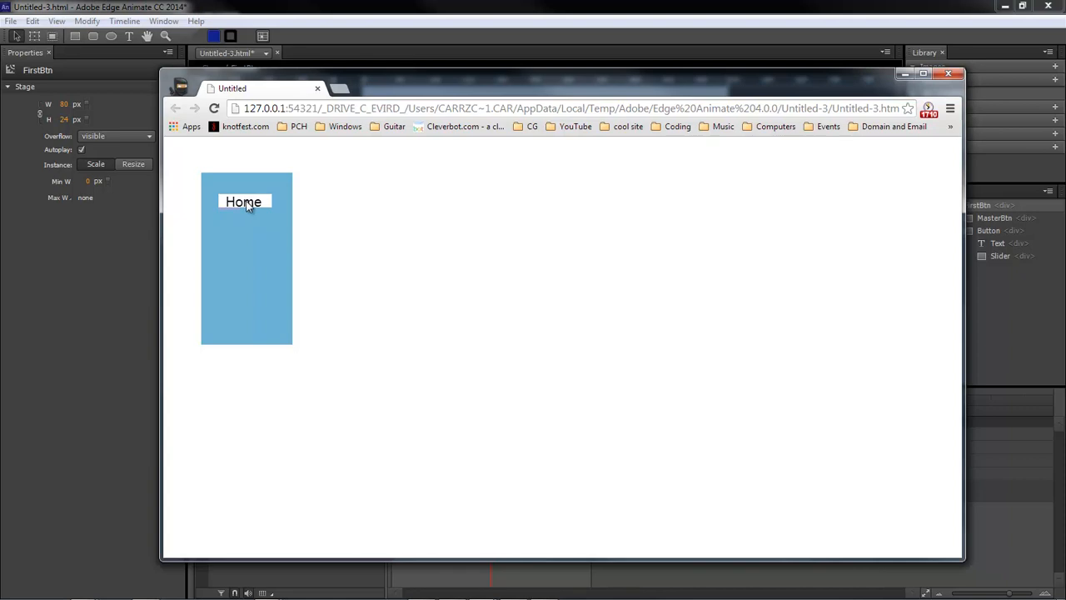
pyautogui.moveTo(293, 208)
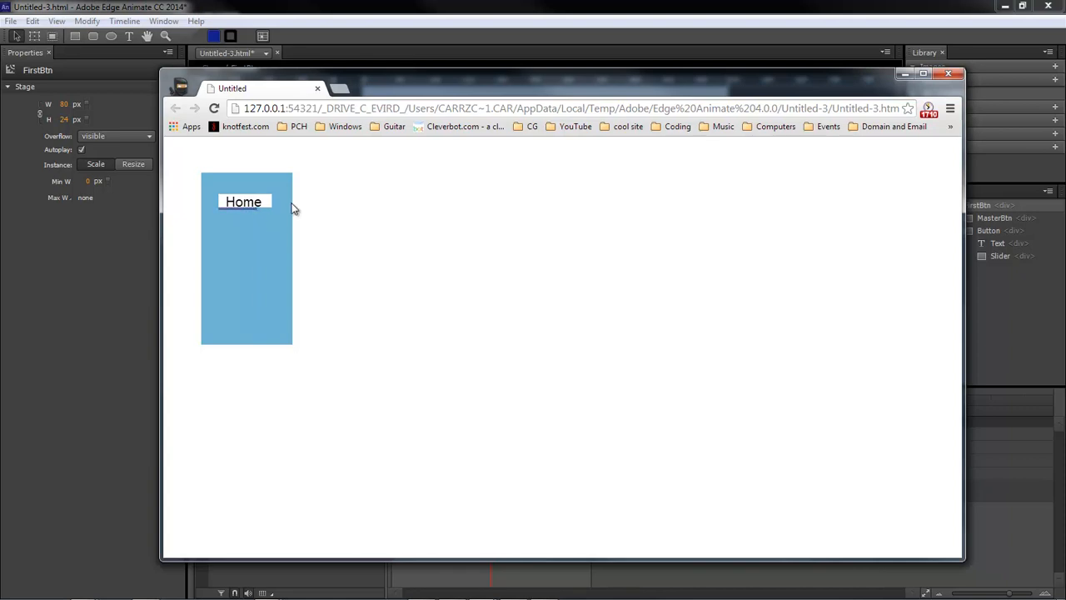